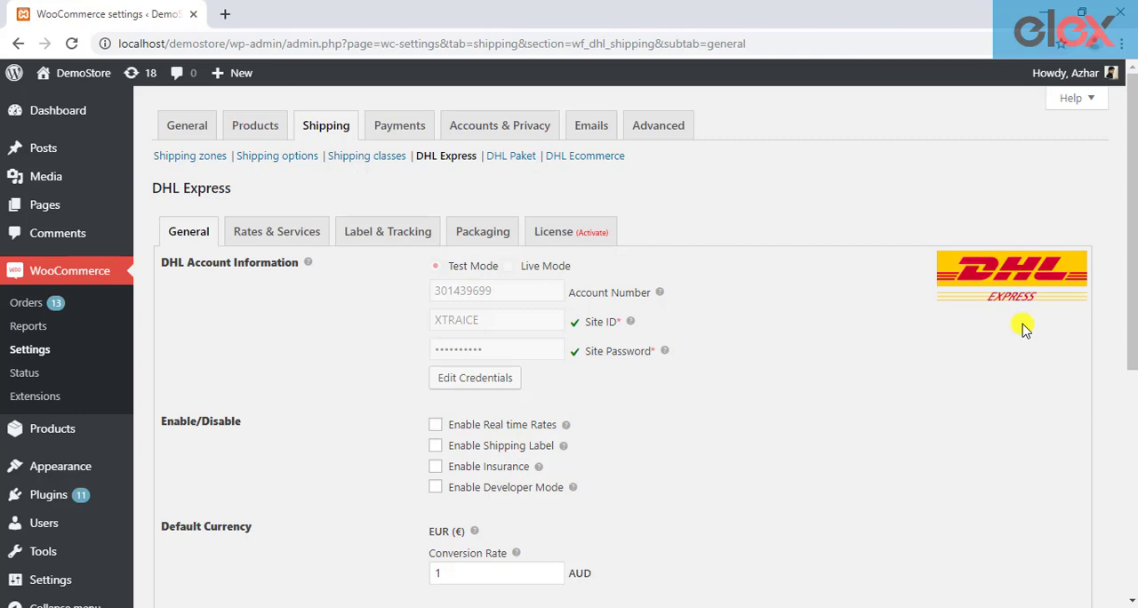
# Enable real-time DHL rates on the General tab and review the shipper address fields
pyautogui.scroll(-3)
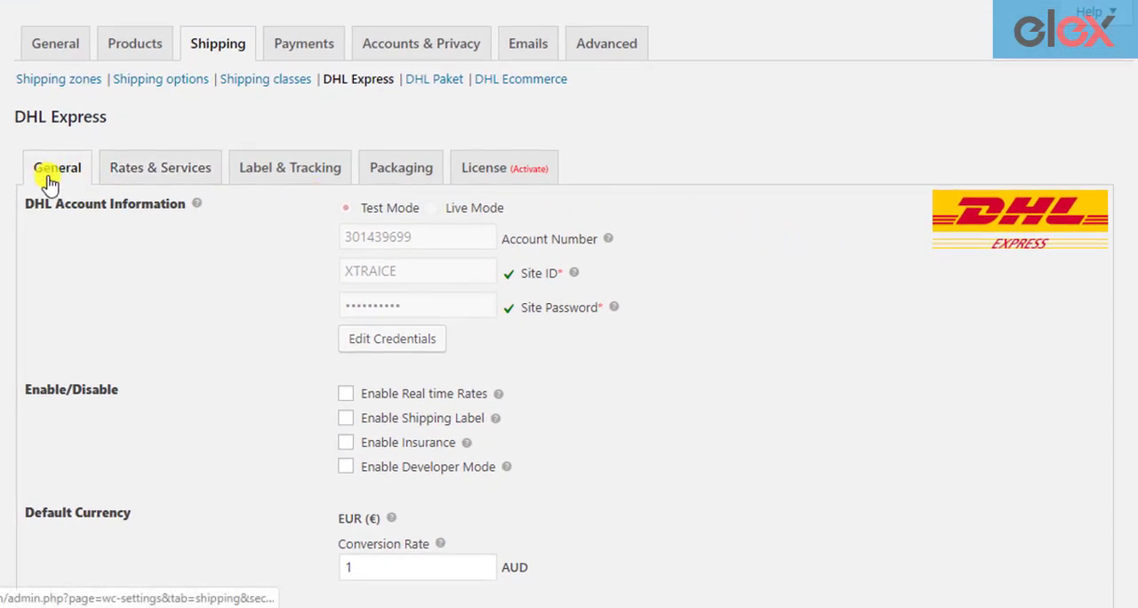
pyautogui.moveTo(253, 294)
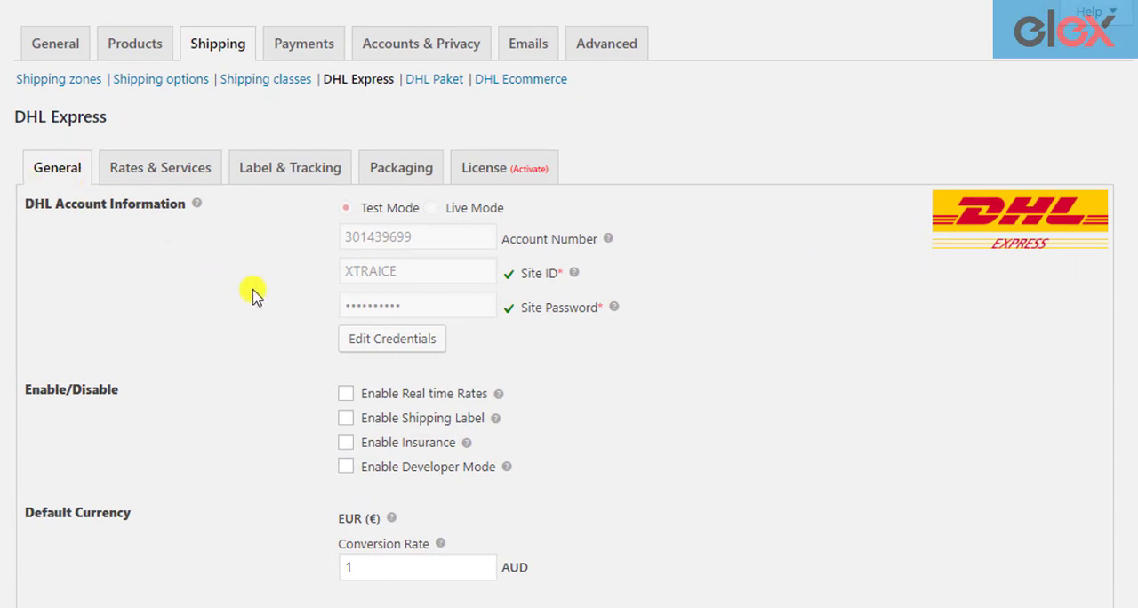
pyautogui.scroll(-3)
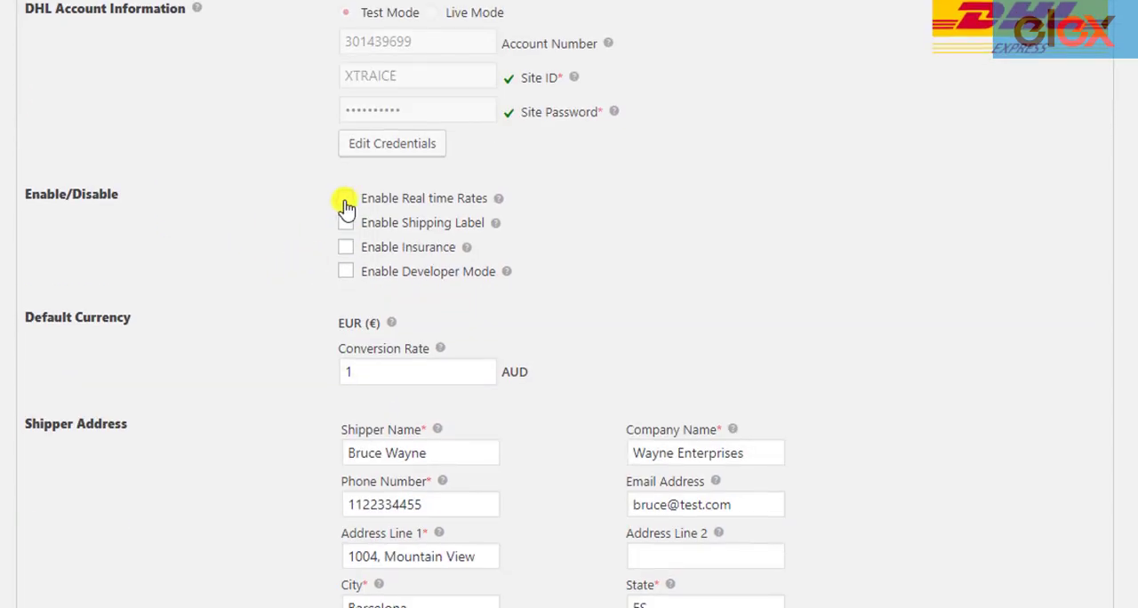
pyautogui.click(345, 197)
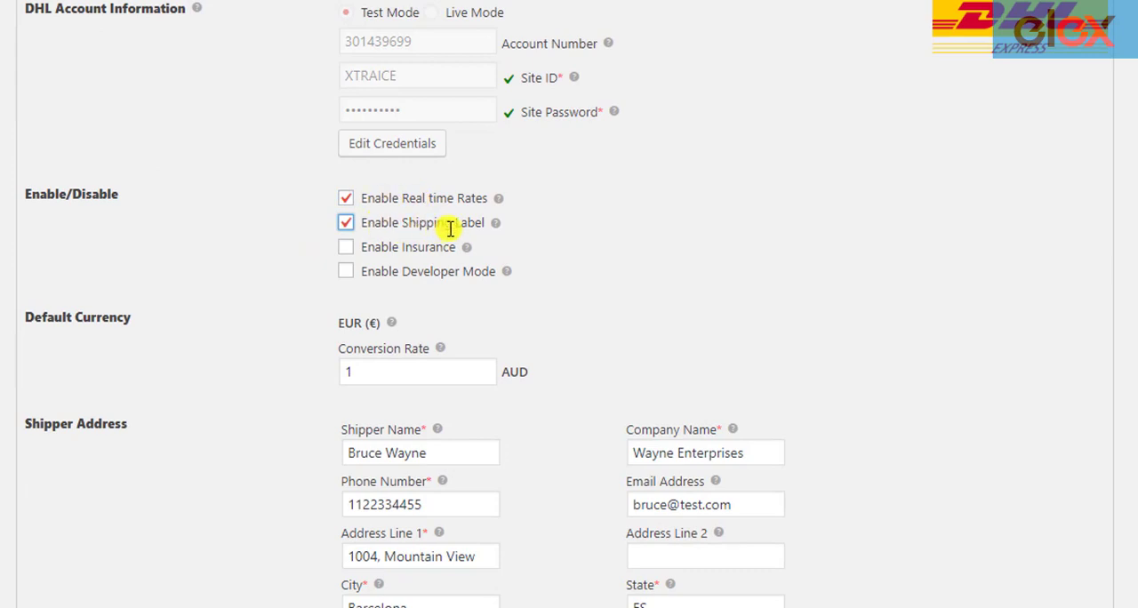
pyautogui.scroll(-3)
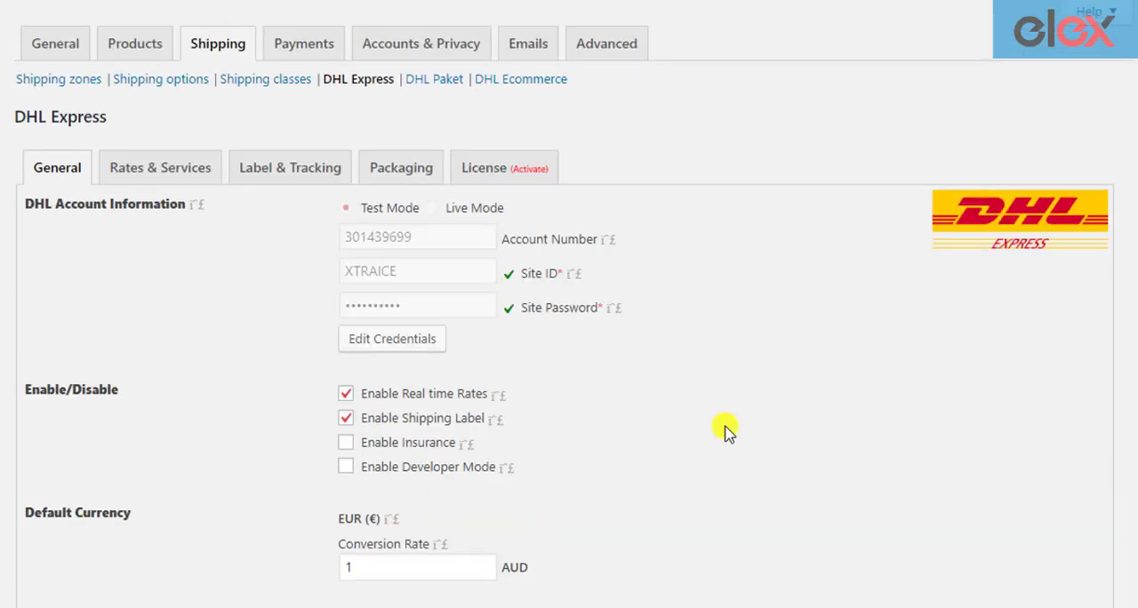
pyautogui.moveTo(472, 288)
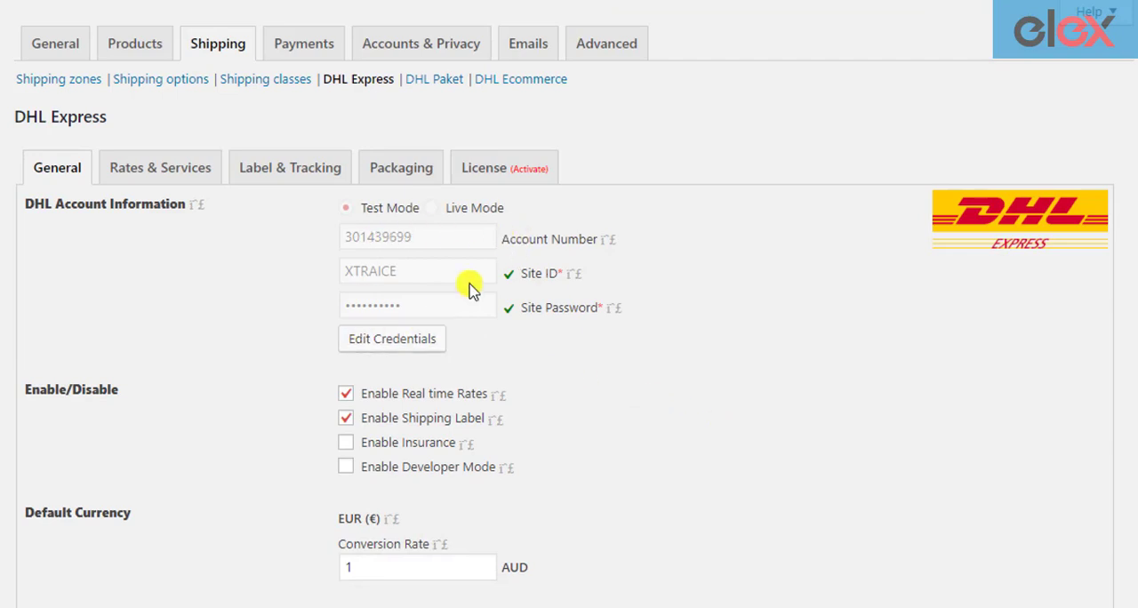
pyautogui.scroll(-3)
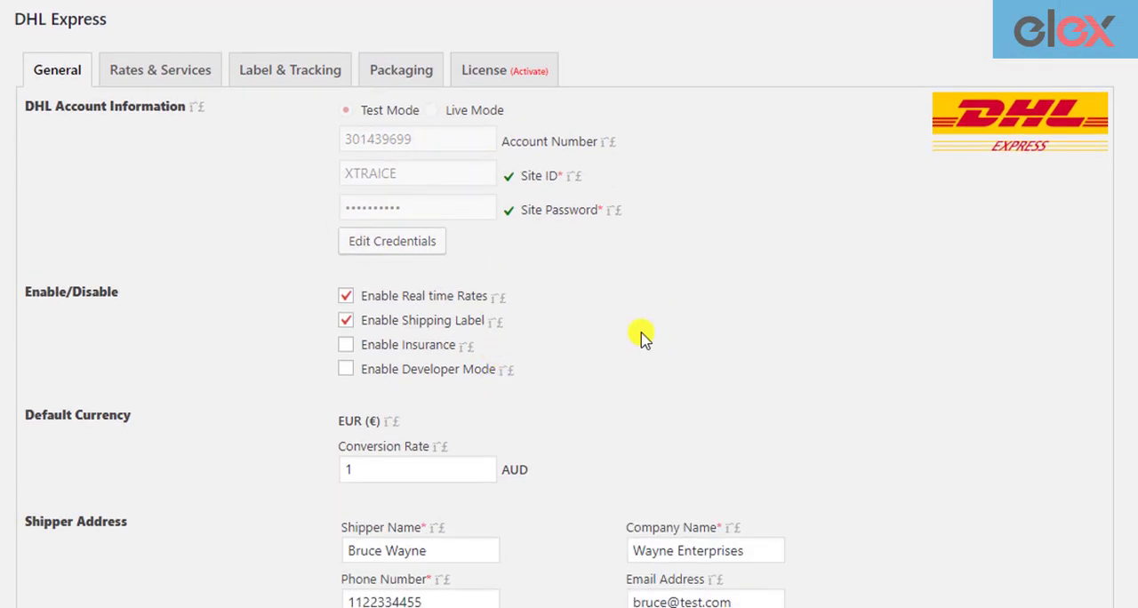
pyautogui.scroll(-3)
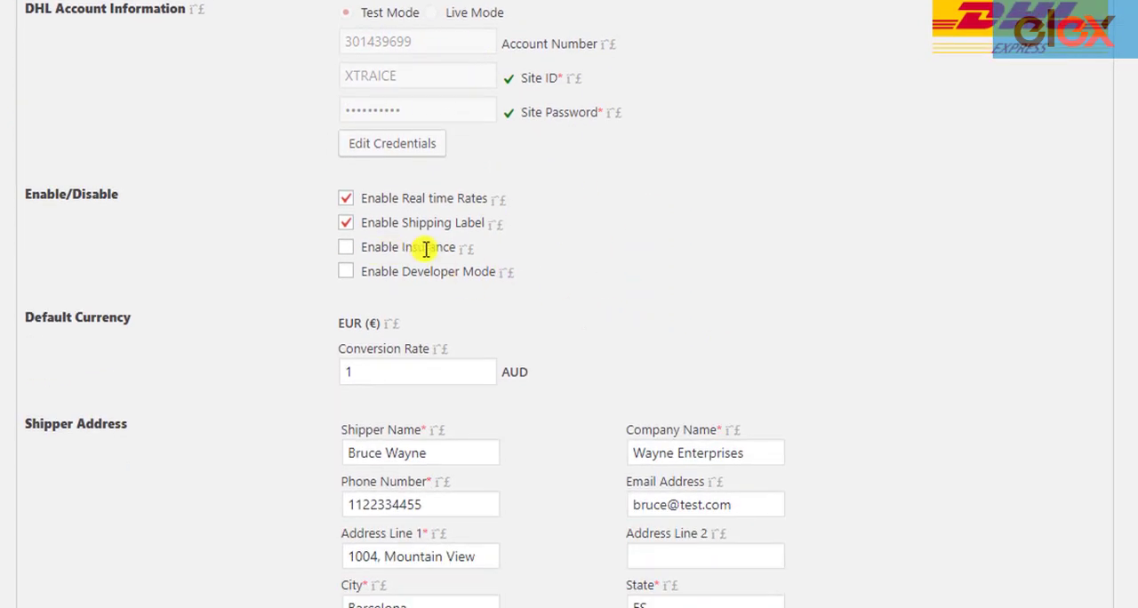
pyautogui.scroll(-3)
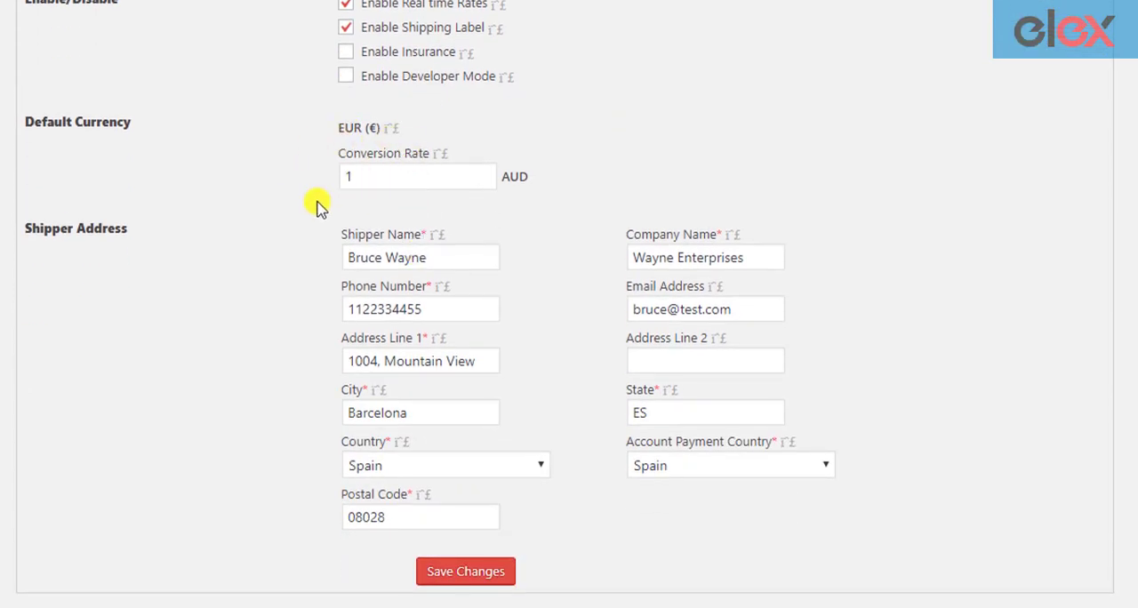
pyautogui.moveTo(85, 240)
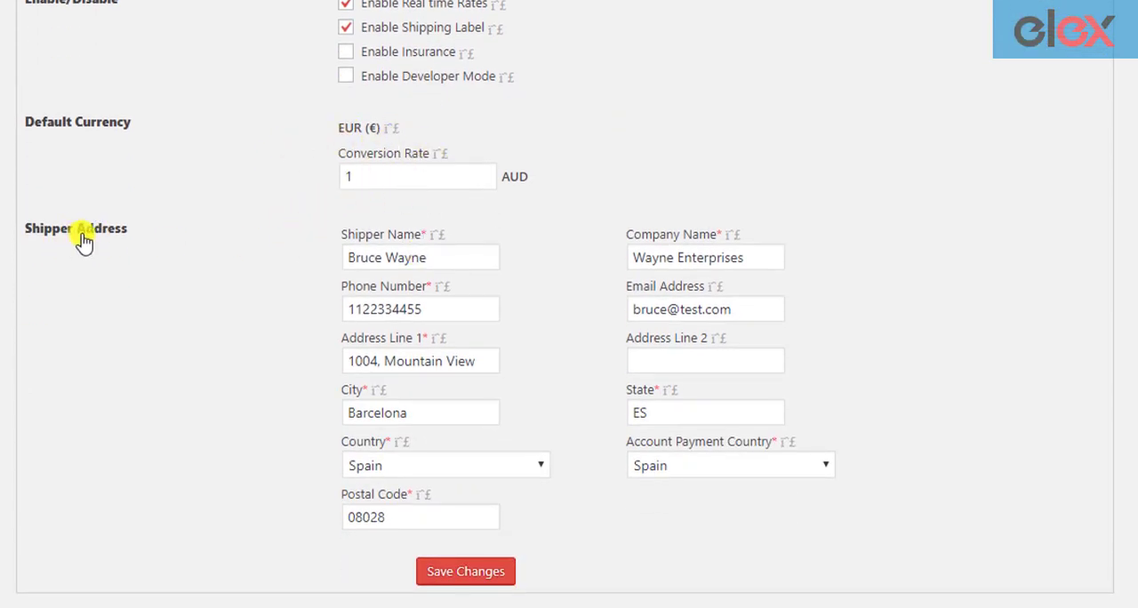
pyautogui.scroll(3)
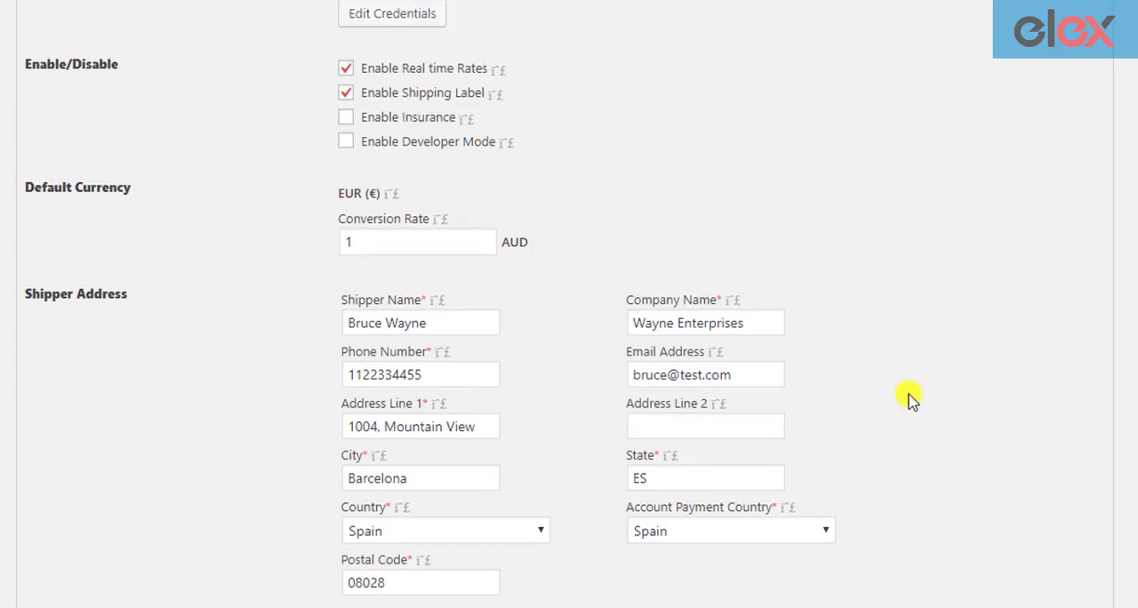
pyautogui.scroll(3)
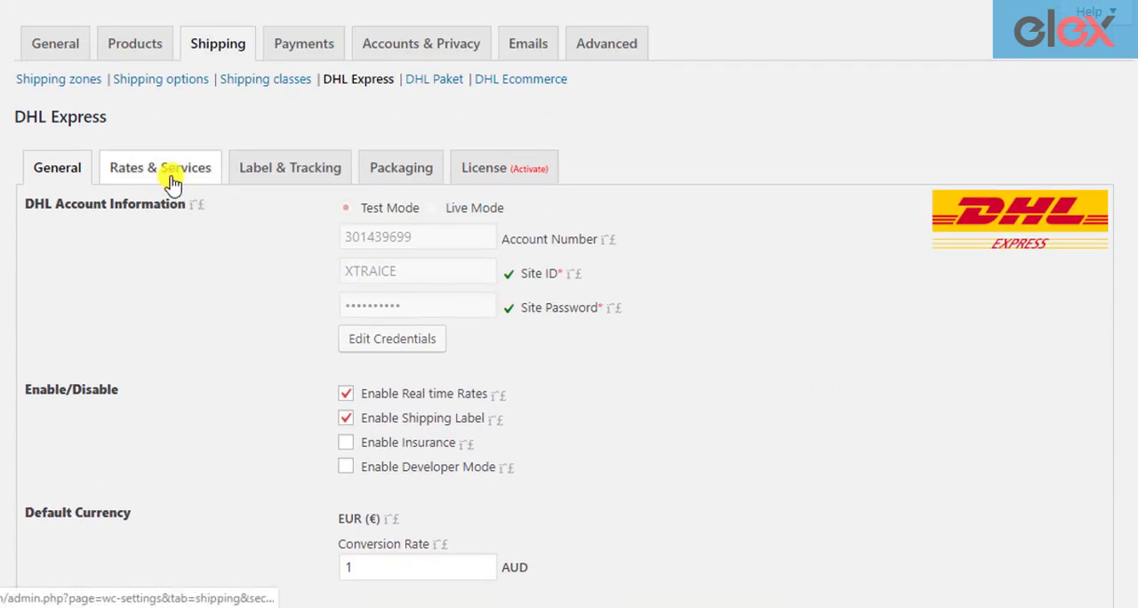
# On Rates & Services, toggle Show Break Down Charges on then off and select the Cut-off Time field
pyautogui.click(160, 167)
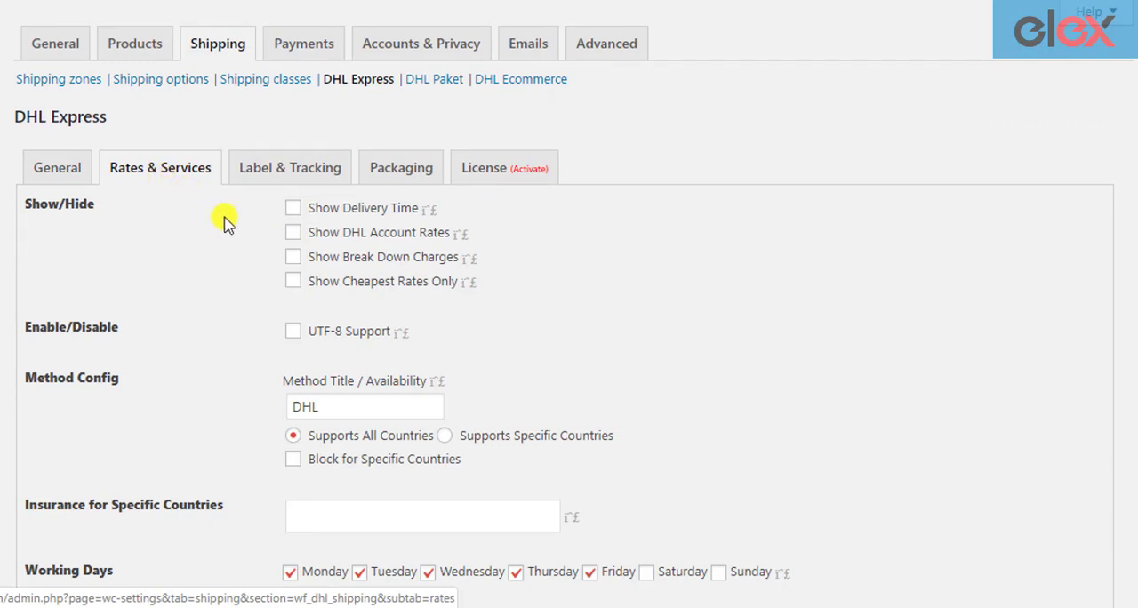
pyautogui.moveTo(337, 211)
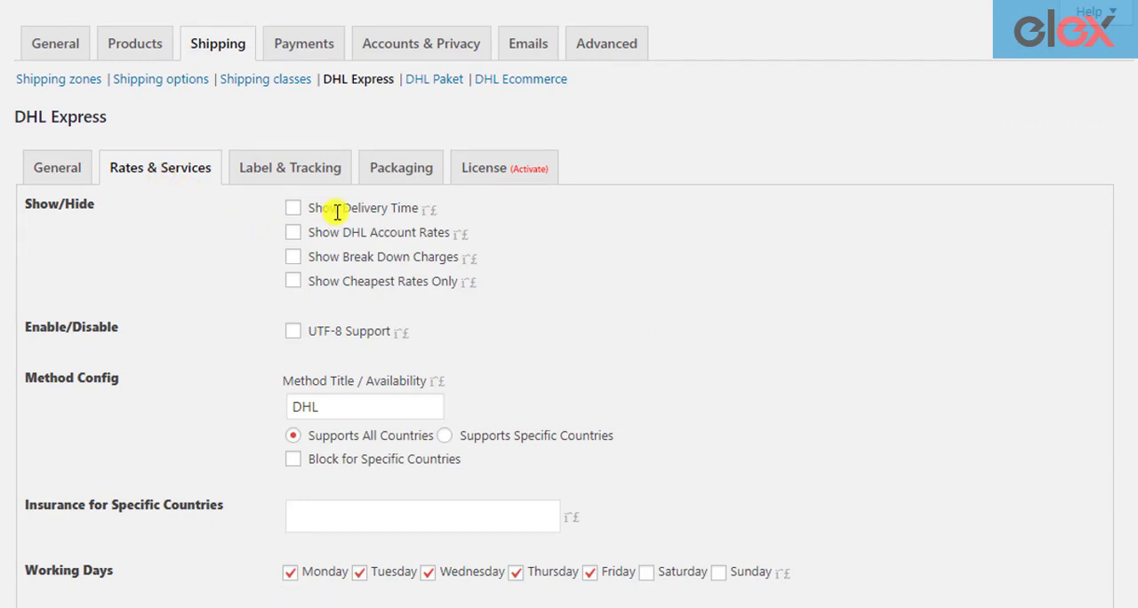
pyautogui.moveTo(345, 252)
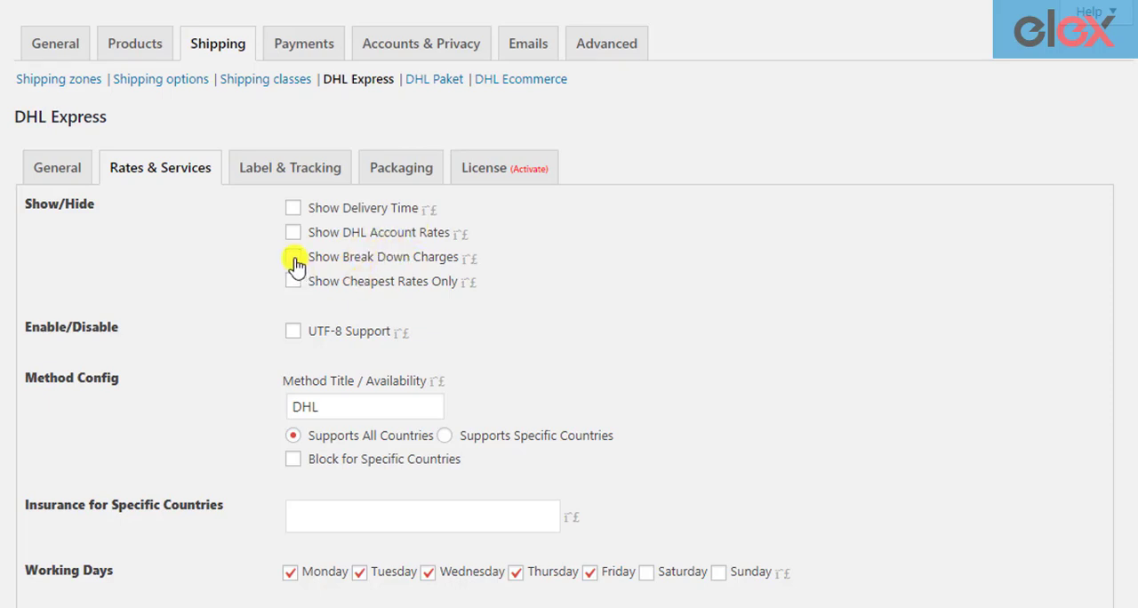
pyautogui.click(293, 256)
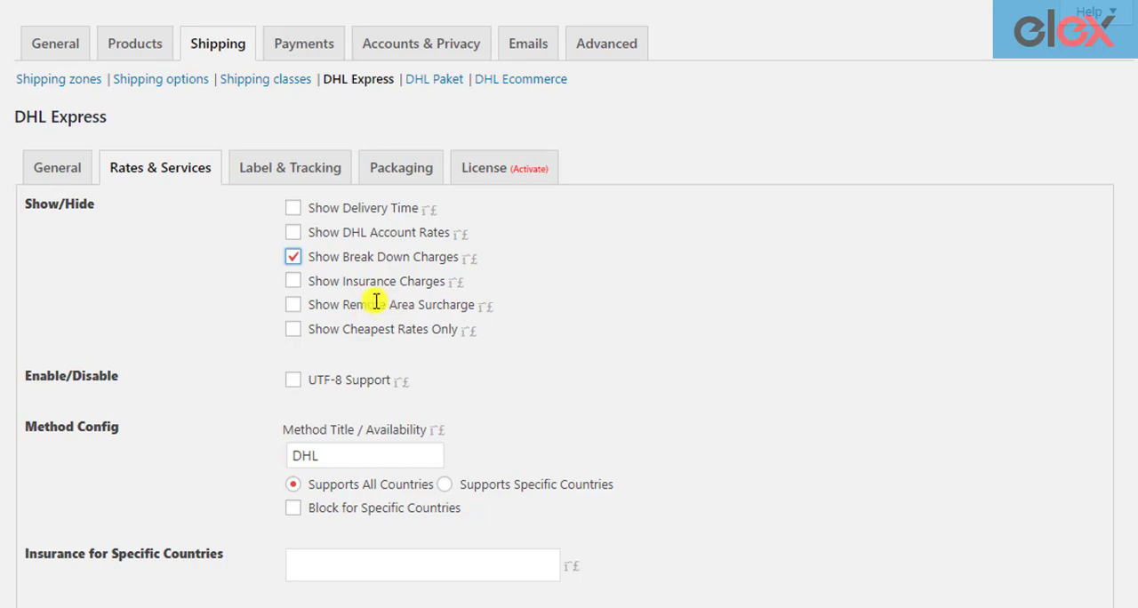
pyautogui.moveTo(374, 333)
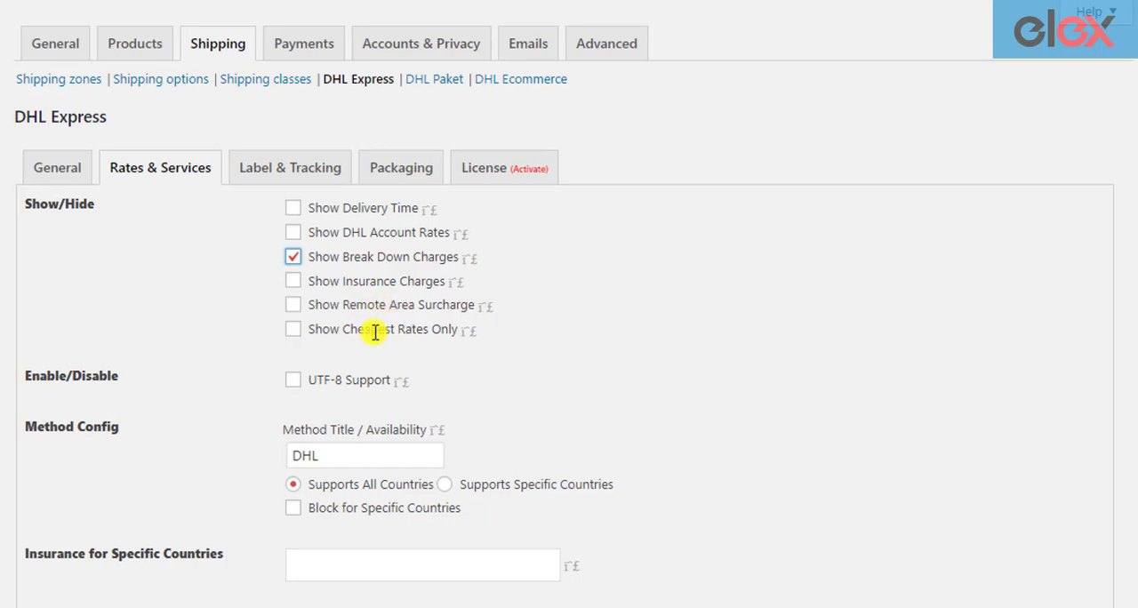
pyautogui.click(294, 256)
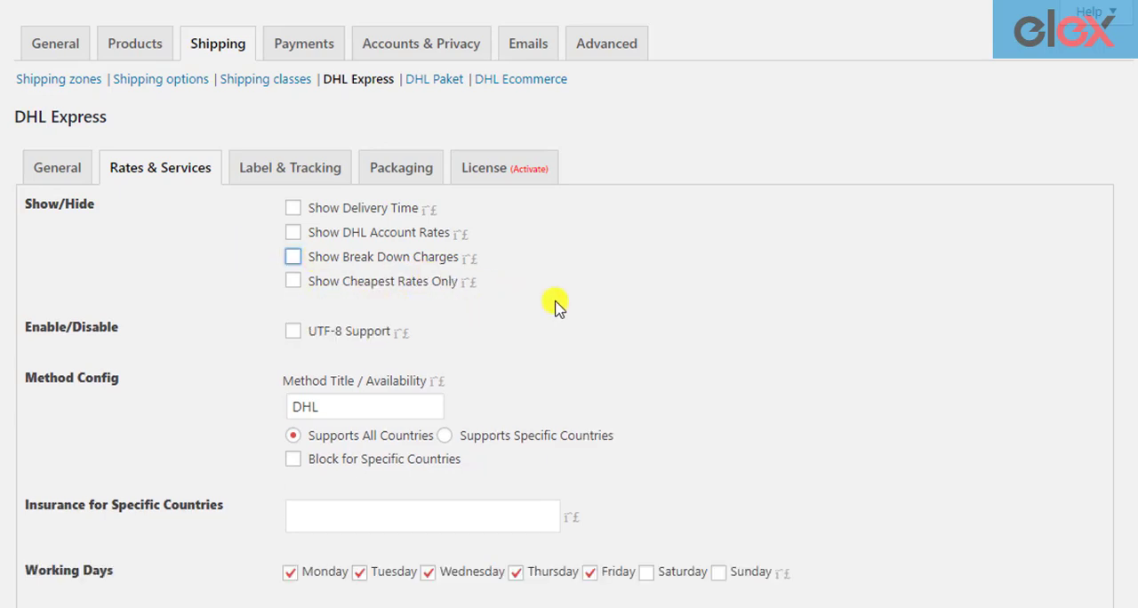
pyautogui.scroll(-3)
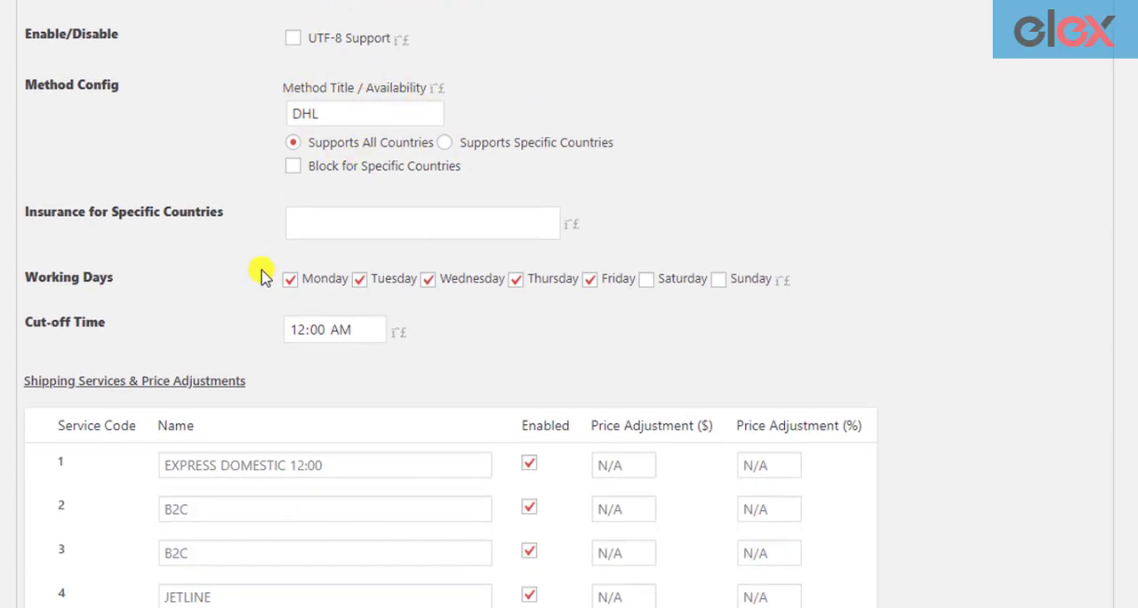
pyautogui.moveTo(400, 282)
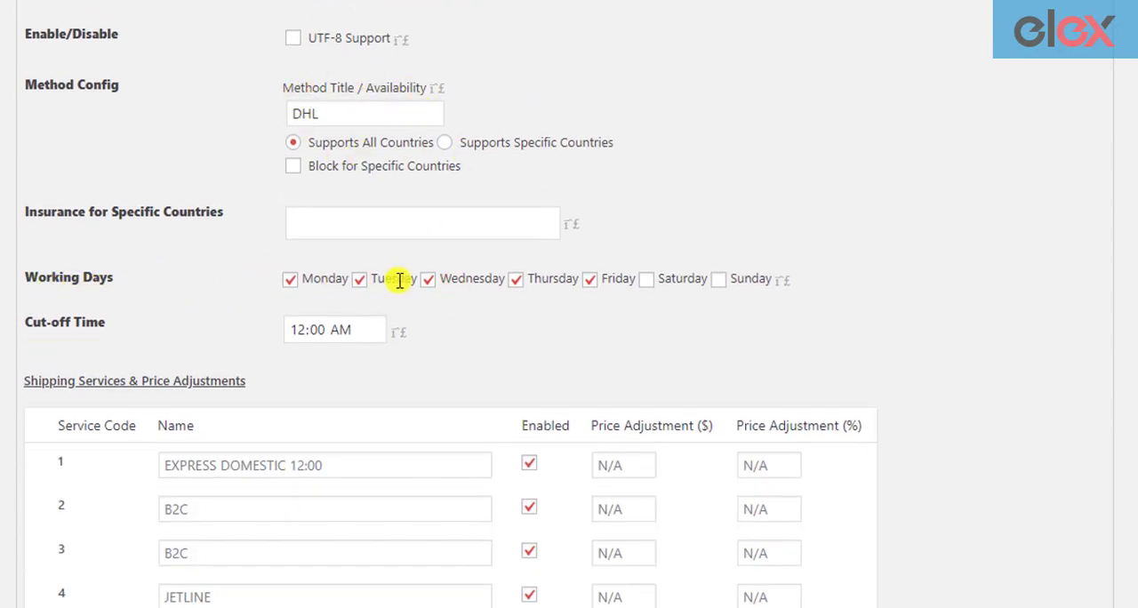
pyautogui.click(335, 331)
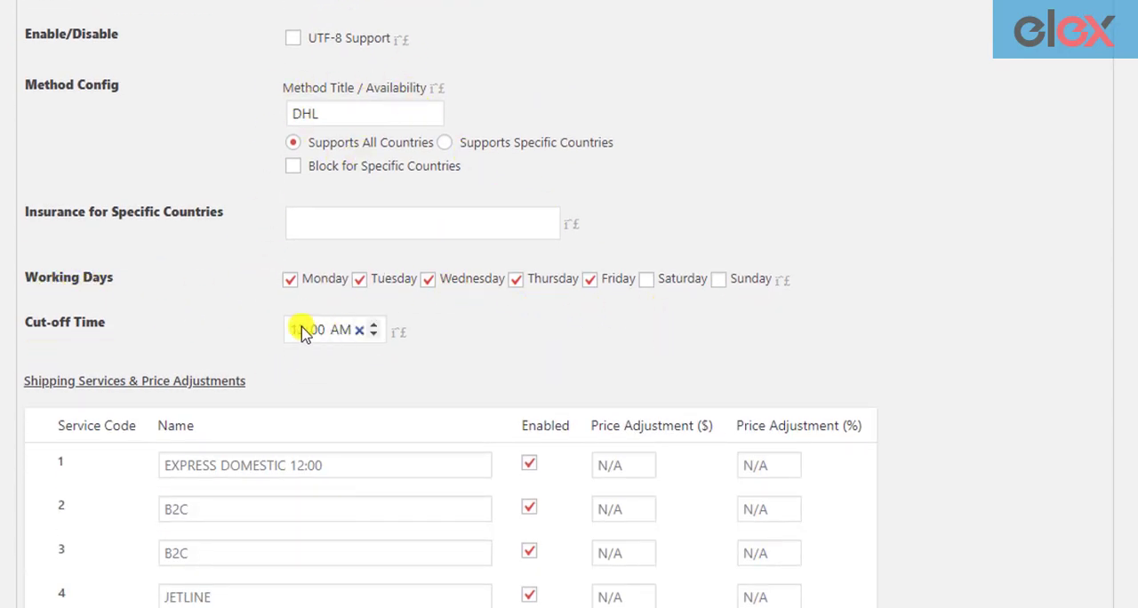
# Disable the EXPRESS DOMESTIC 12:00 service and save the rates and services settings
pyautogui.scroll(-3)
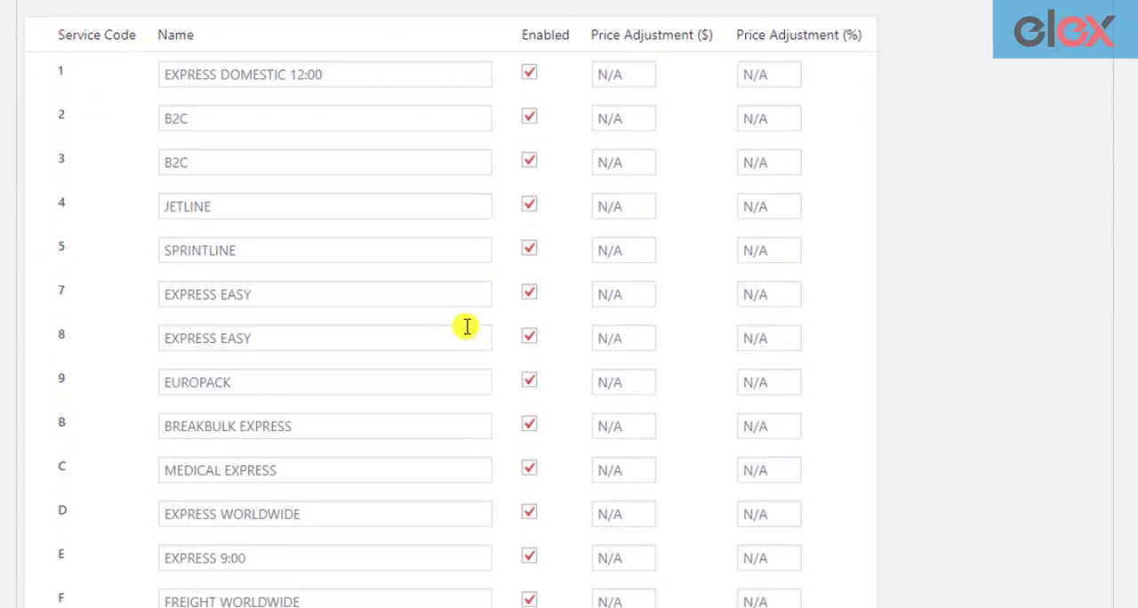
pyautogui.click(530, 71)
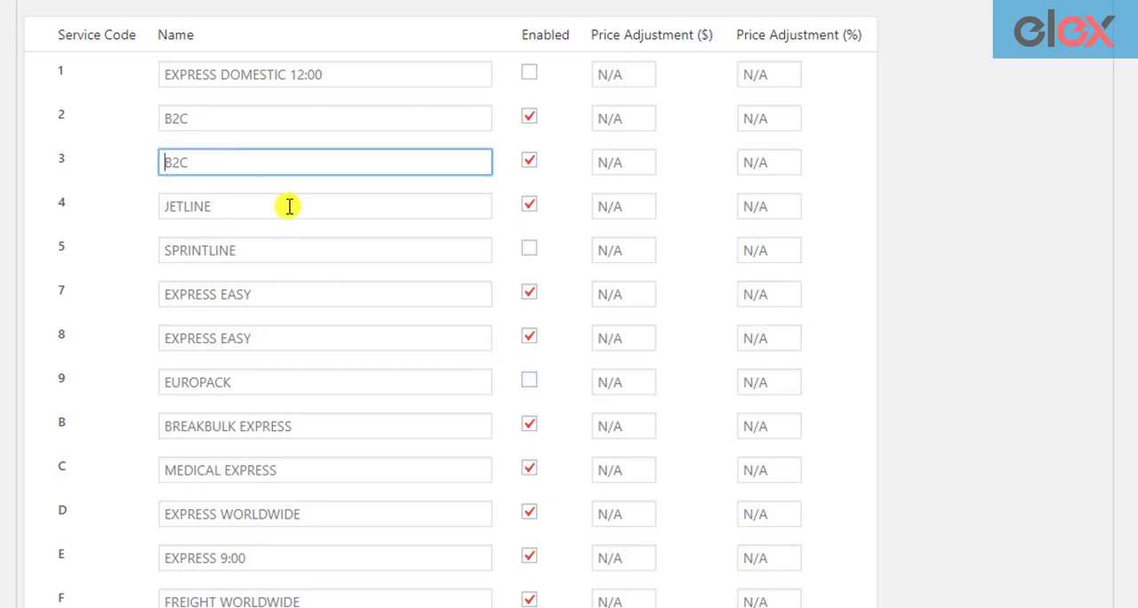
pyautogui.click(324, 249)
pyautogui.write('10')
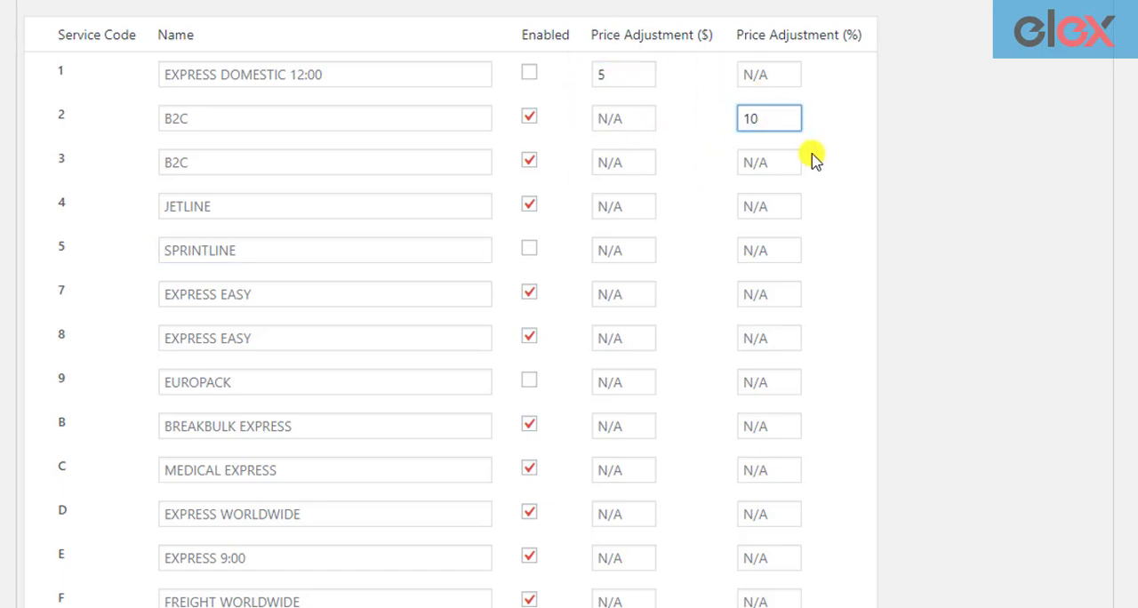
pyautogui.scroll(-3)
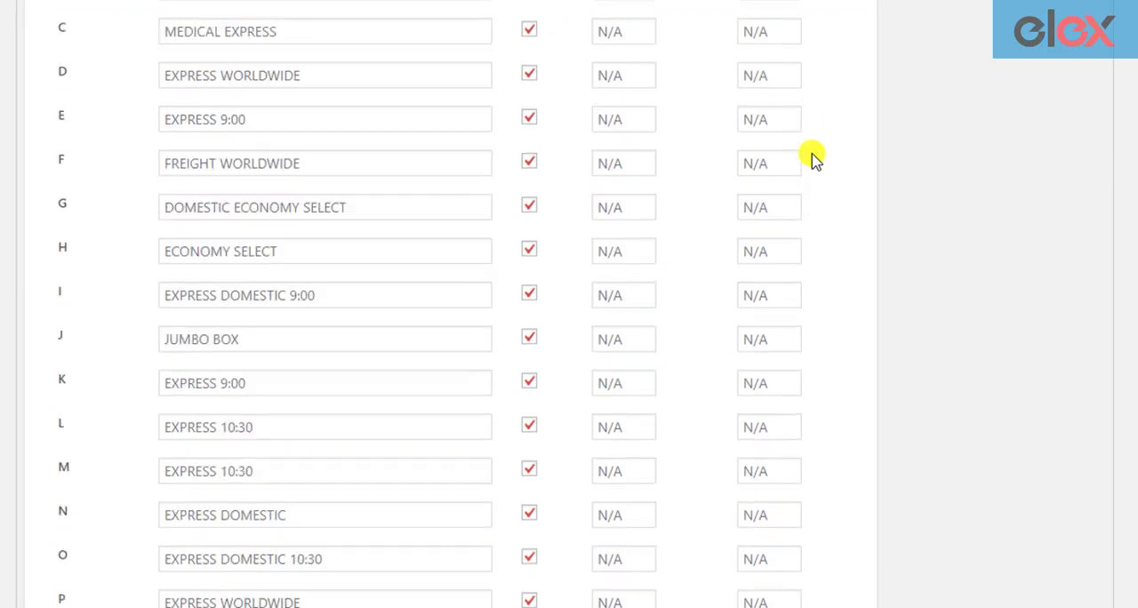
pyautogui.scroll(-3)
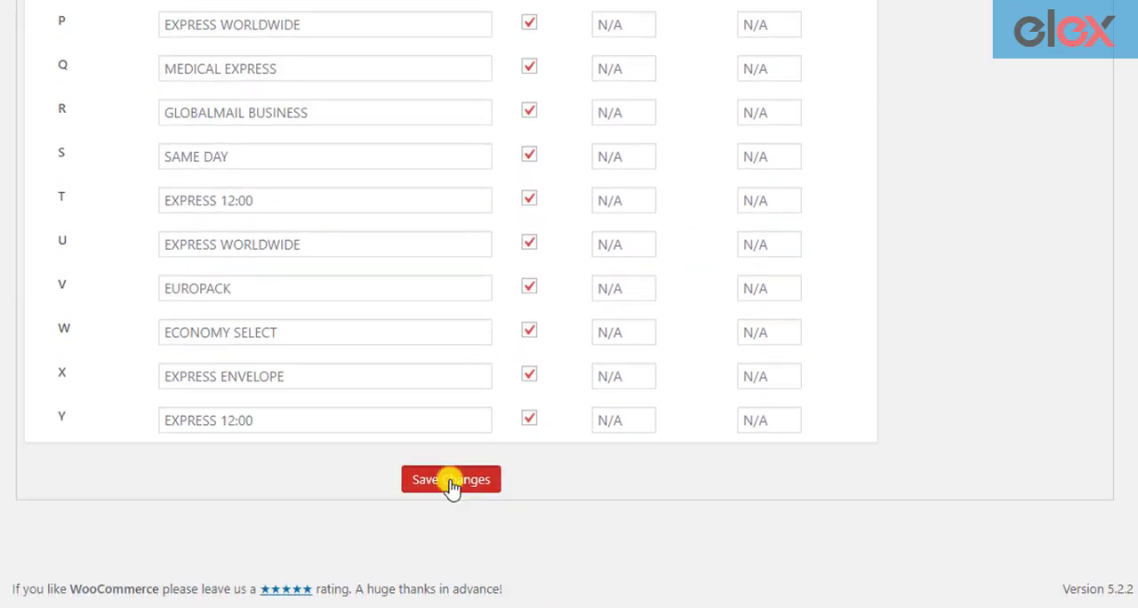
pyautogui.click(452, 480)
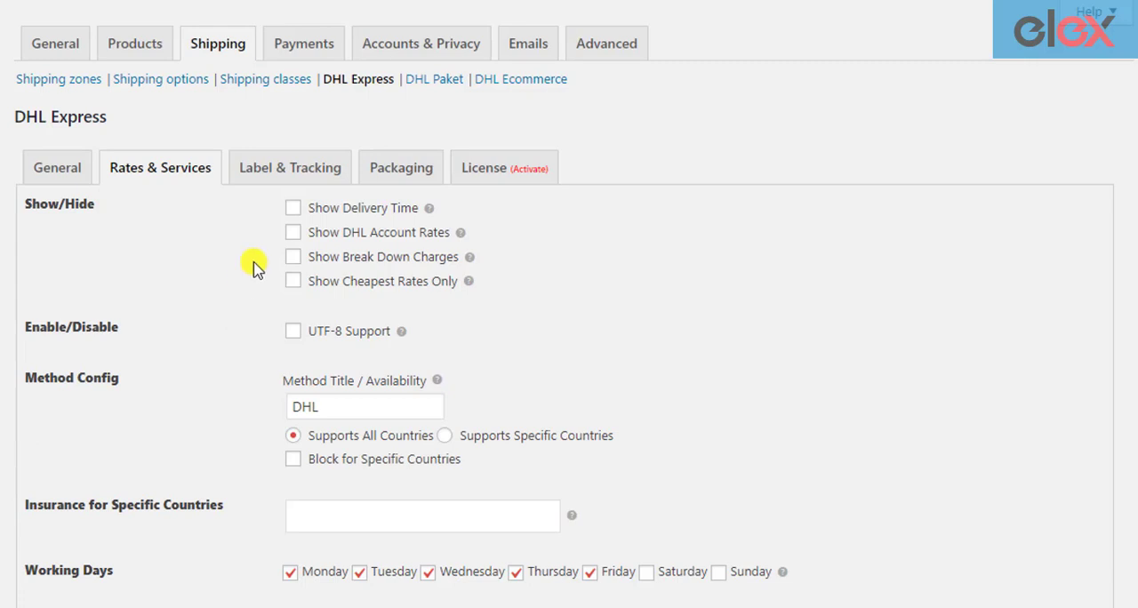
# On Label & Tracking, keep the 6X4_A4_PDF print size and enable DHL pickup scheduling
pyautogui.click(290, 168)
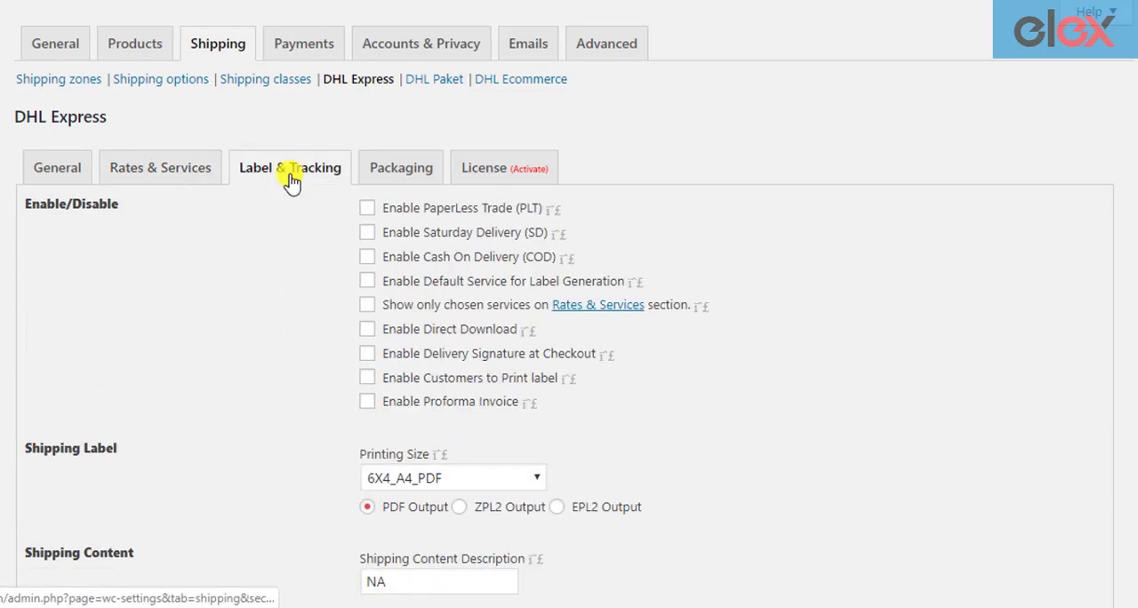
pyautogui.moveTo(284, 233)
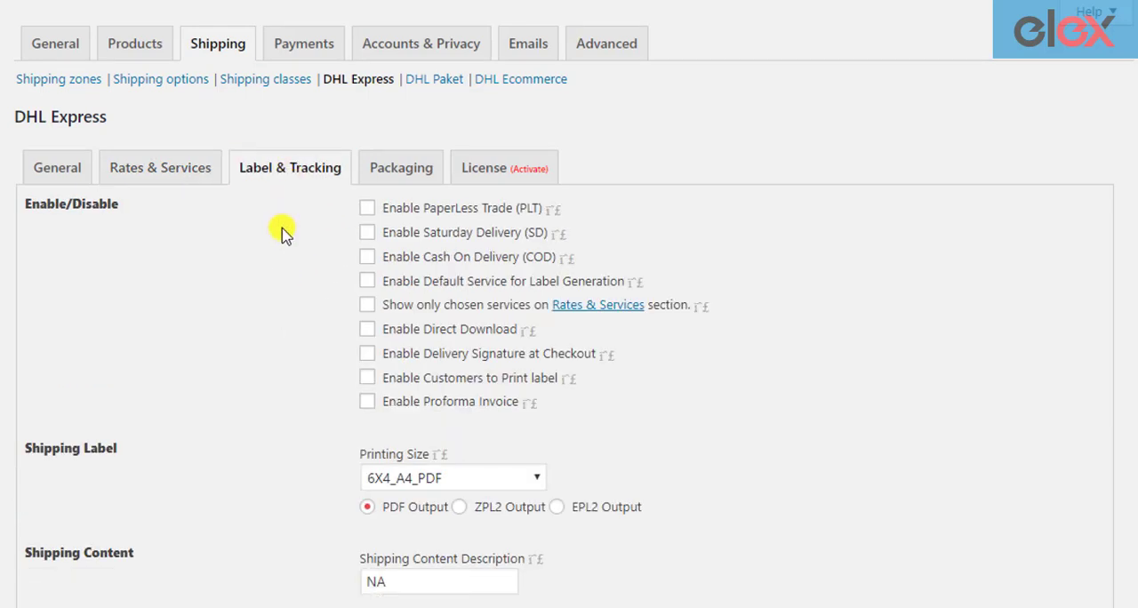
pyautogui.moveTo(434, 209)
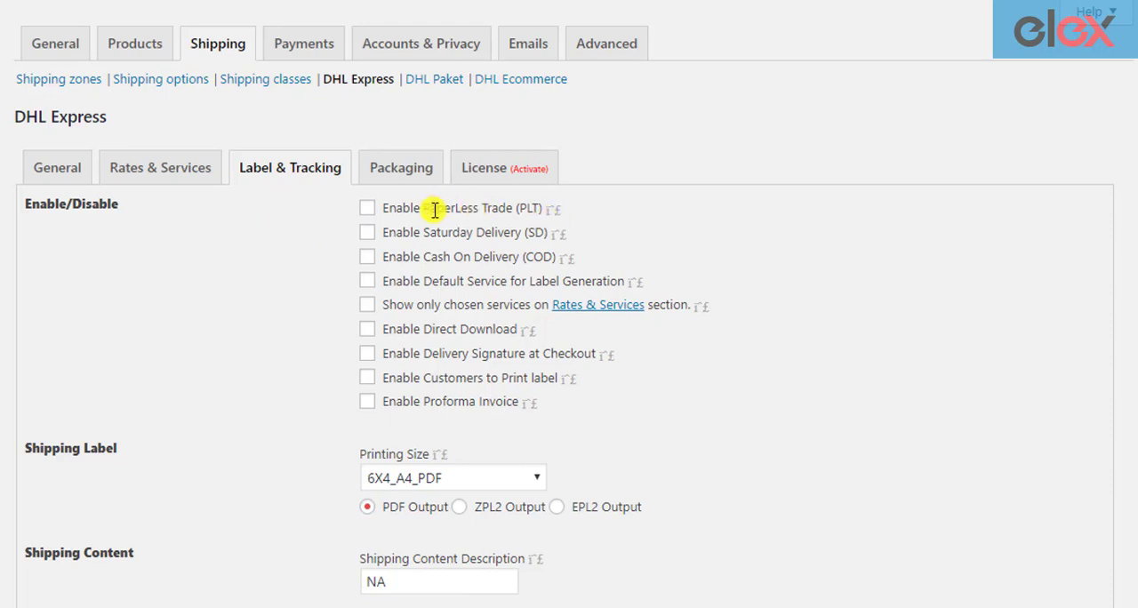
pyautogui.moveTo(477, 240)
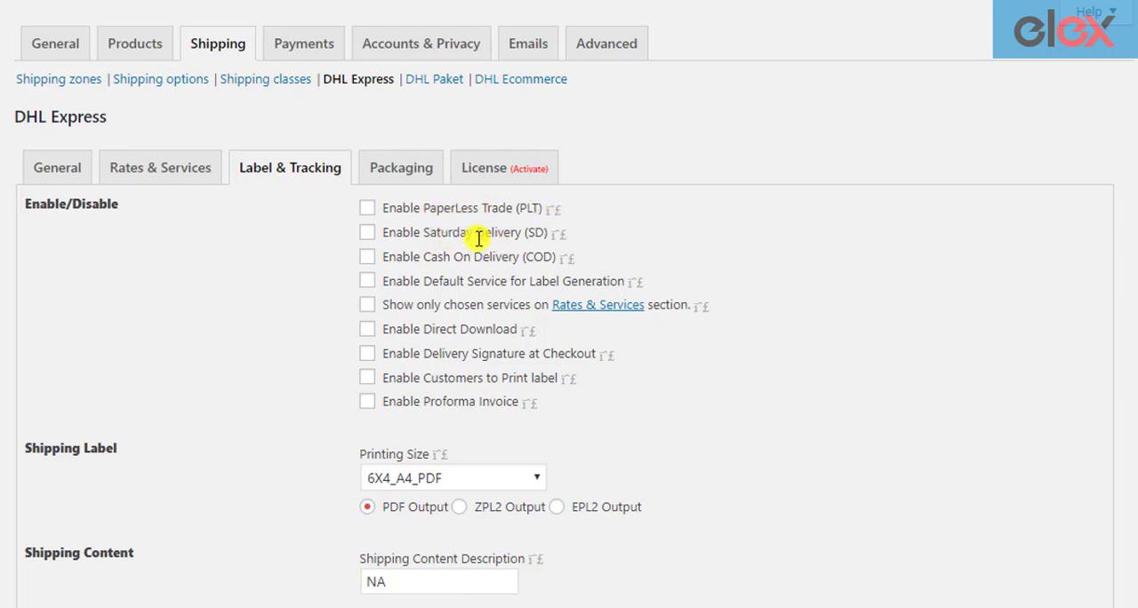
pyautogui.scroll(-3)
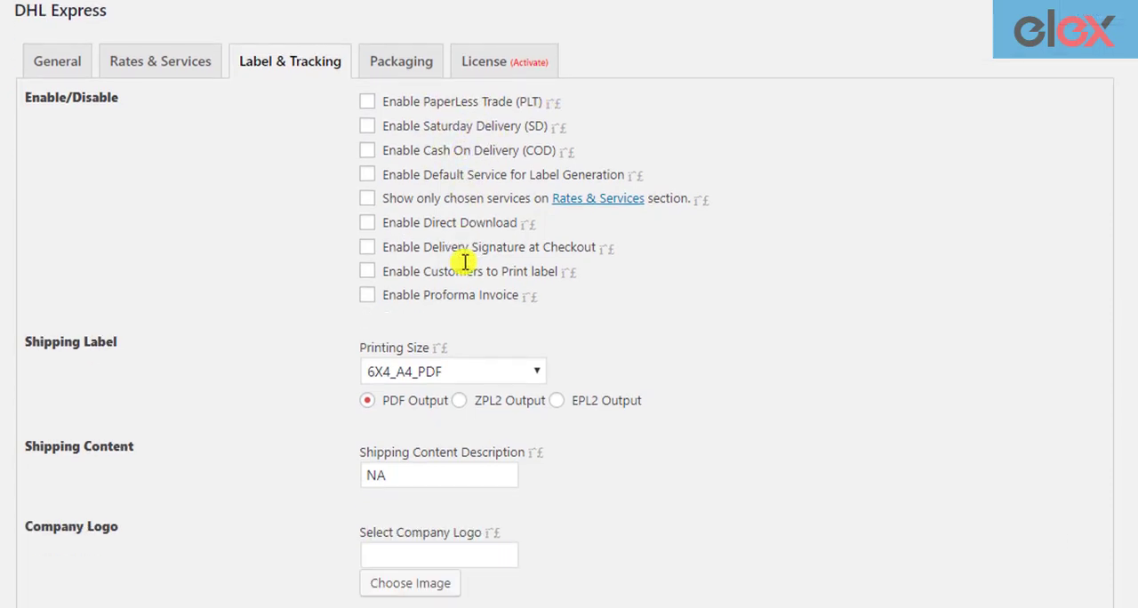
pyautogui.scroll(-3)
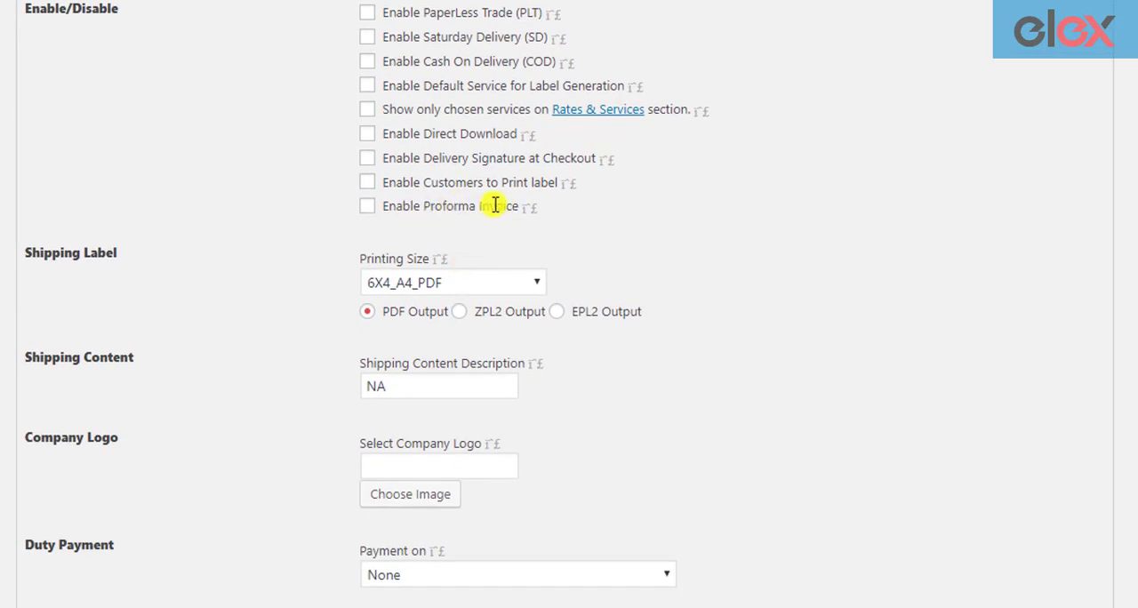
pyautogui.scroll(-3)
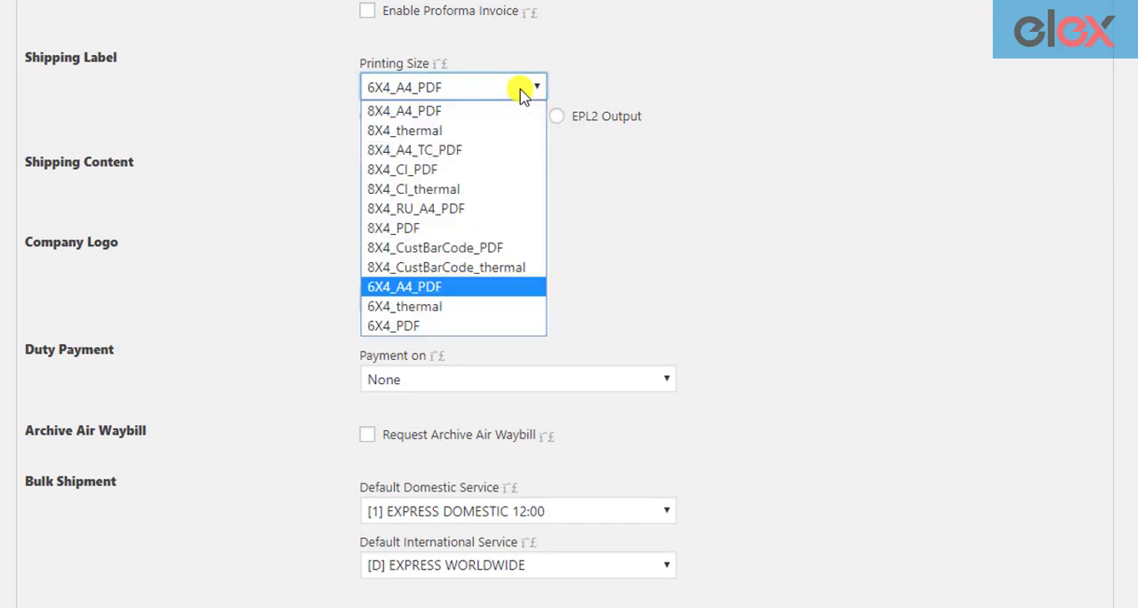
pyautogui.click(406, 286)
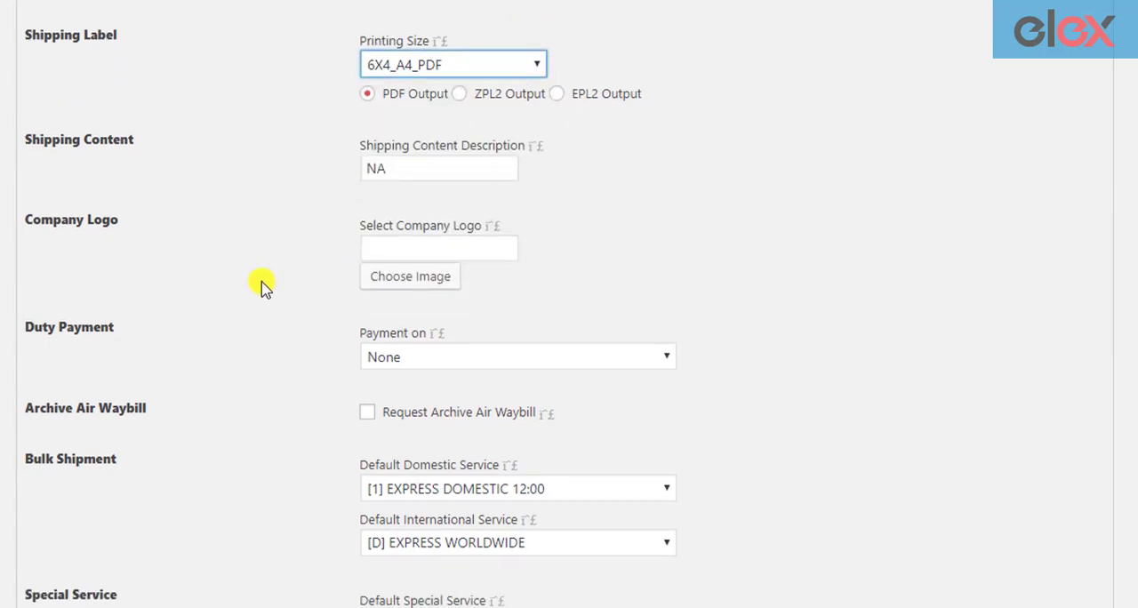
pyautogui.scroll(-3)
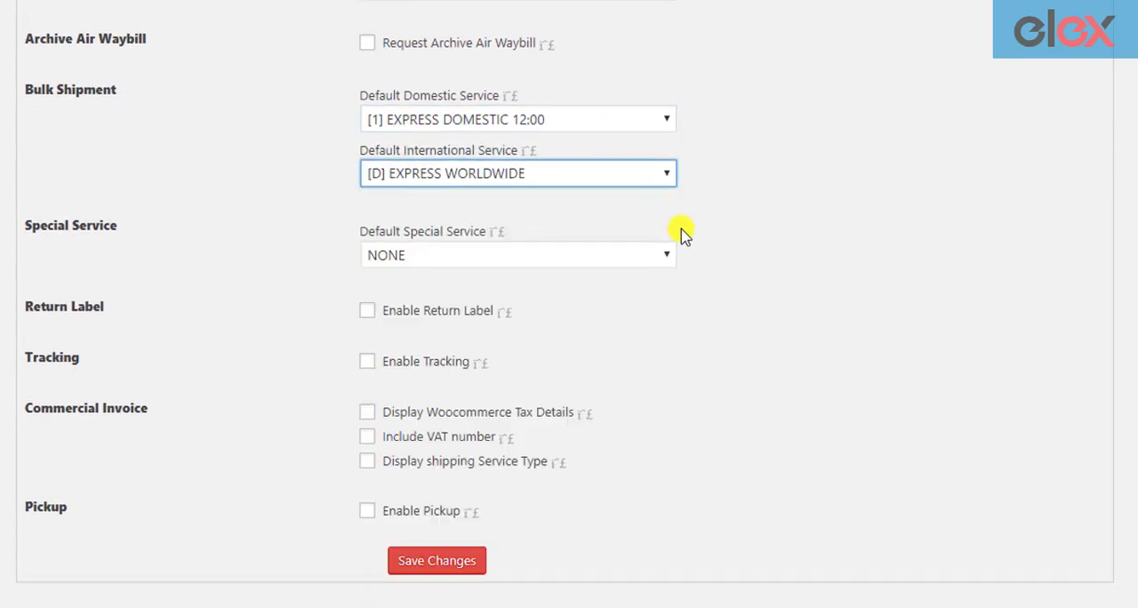
pyautogui.scroll(-3)
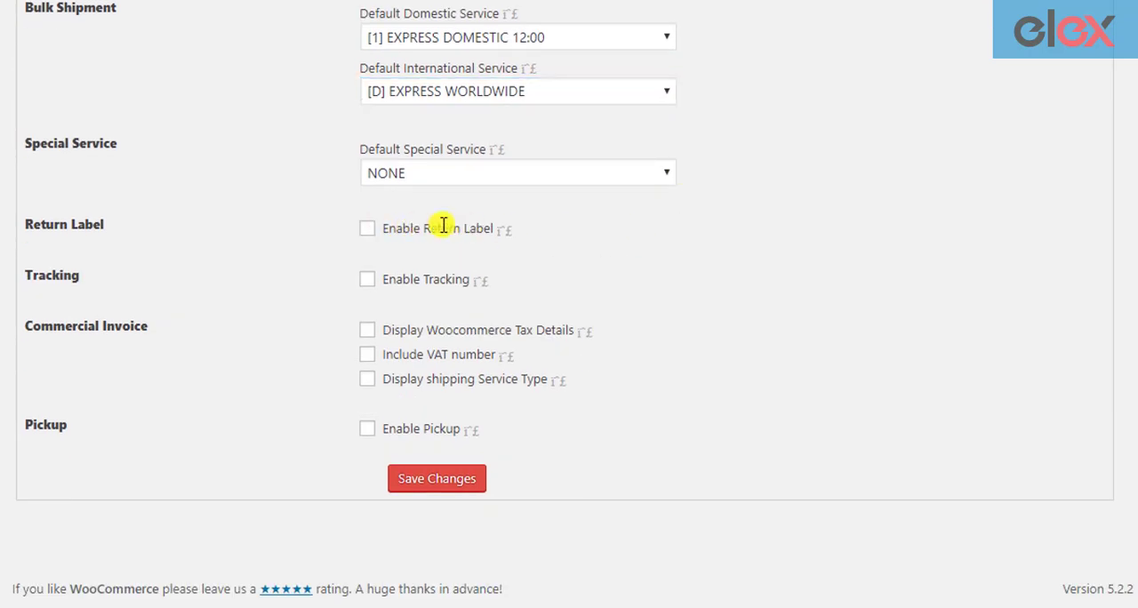
pyautogui.moveTo(561, 279)
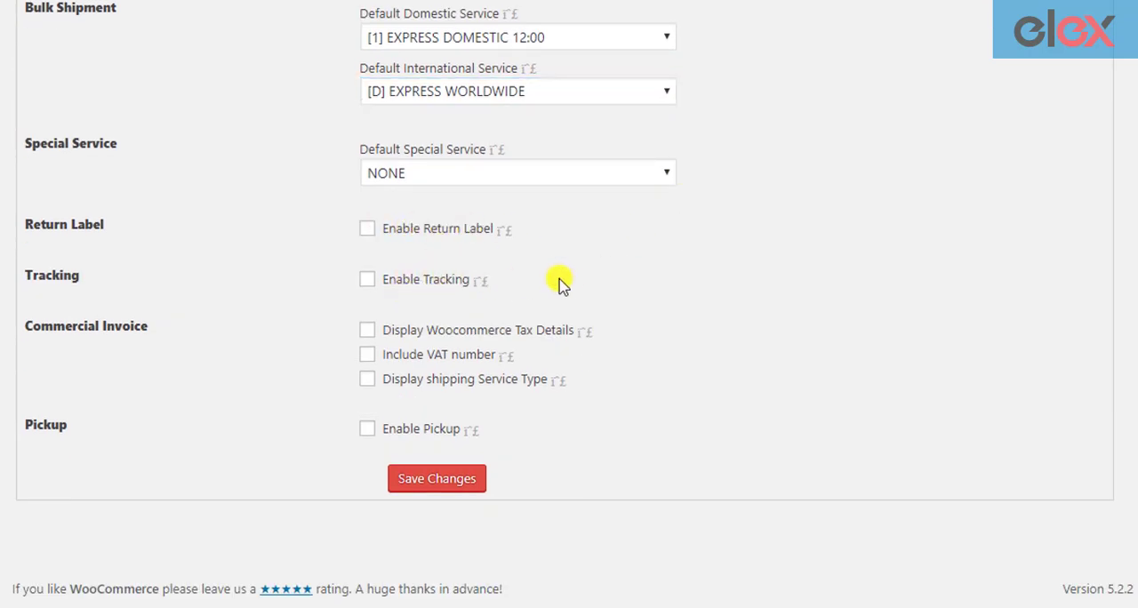
pyautogui.moveTo(45, 434)
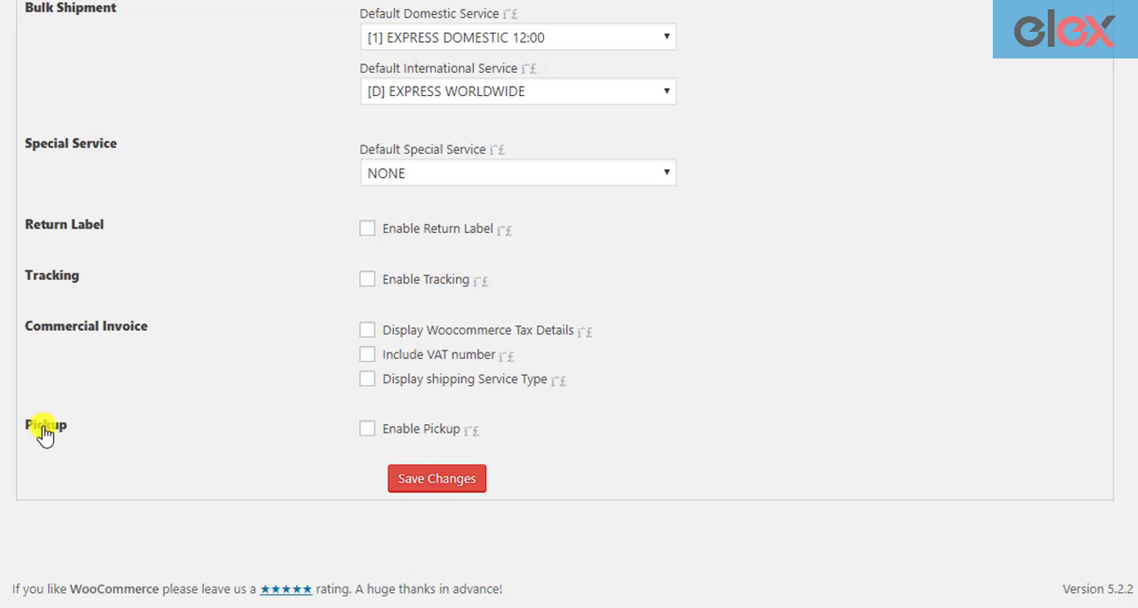
pyautogui.moveTo(367, 429)
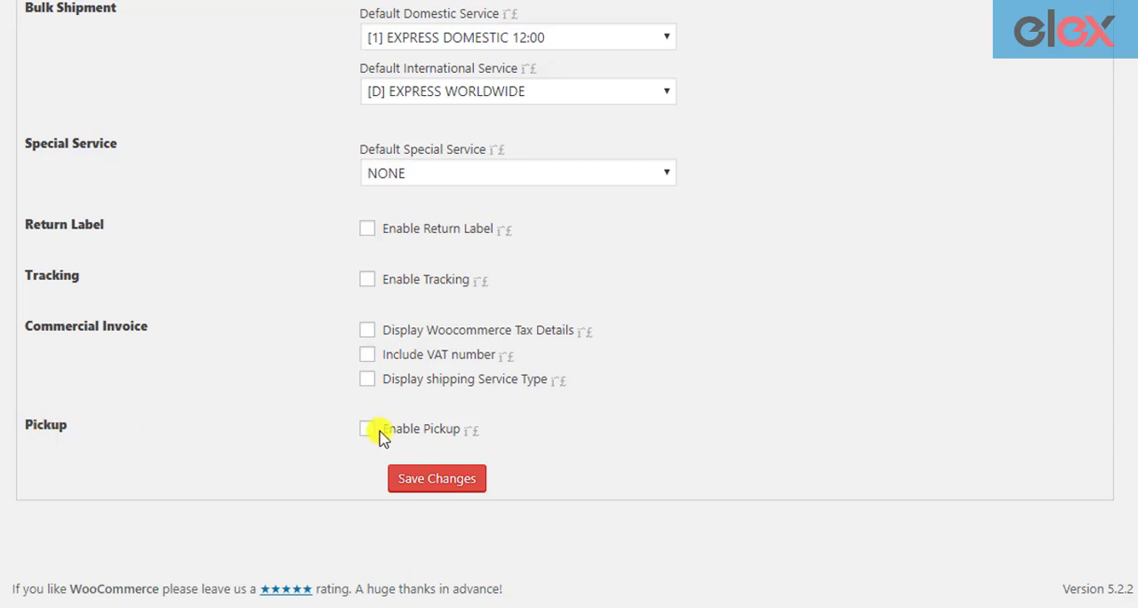
pyautogui.click(366, 430)
pyautogui.write('2')
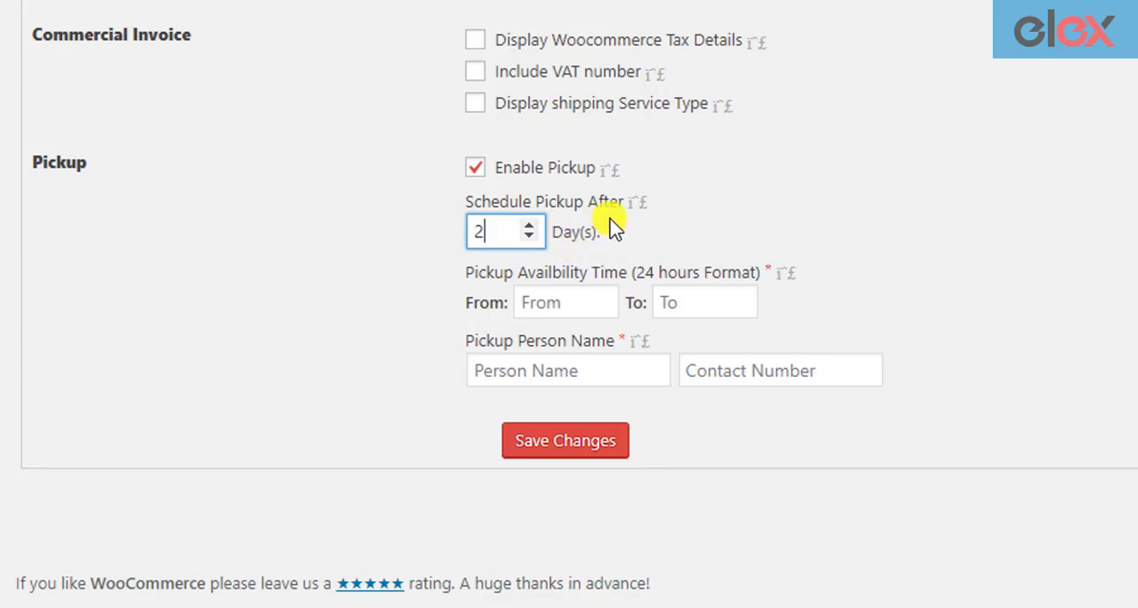
pyautogui.moveTo(530, 253)
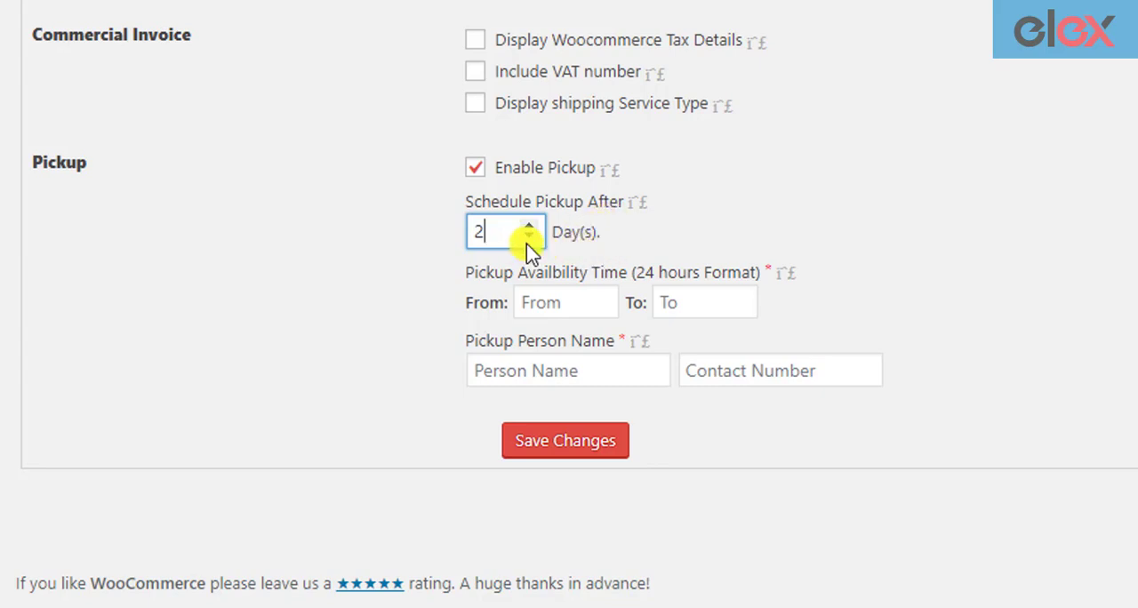
pyautogui.click(566, 303)
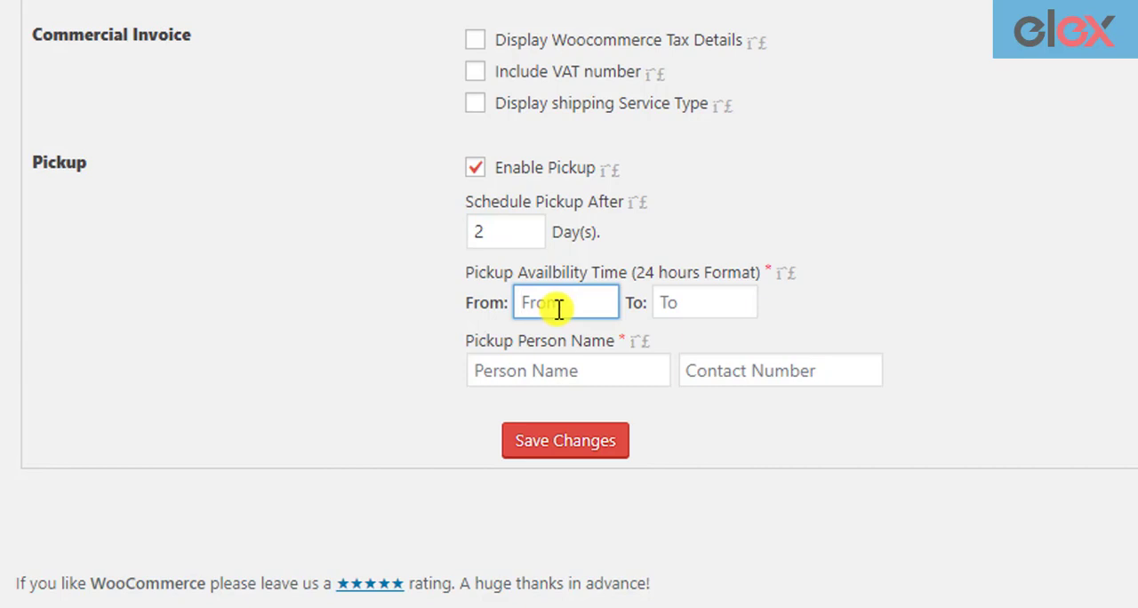
pyautogui.write('14:00')
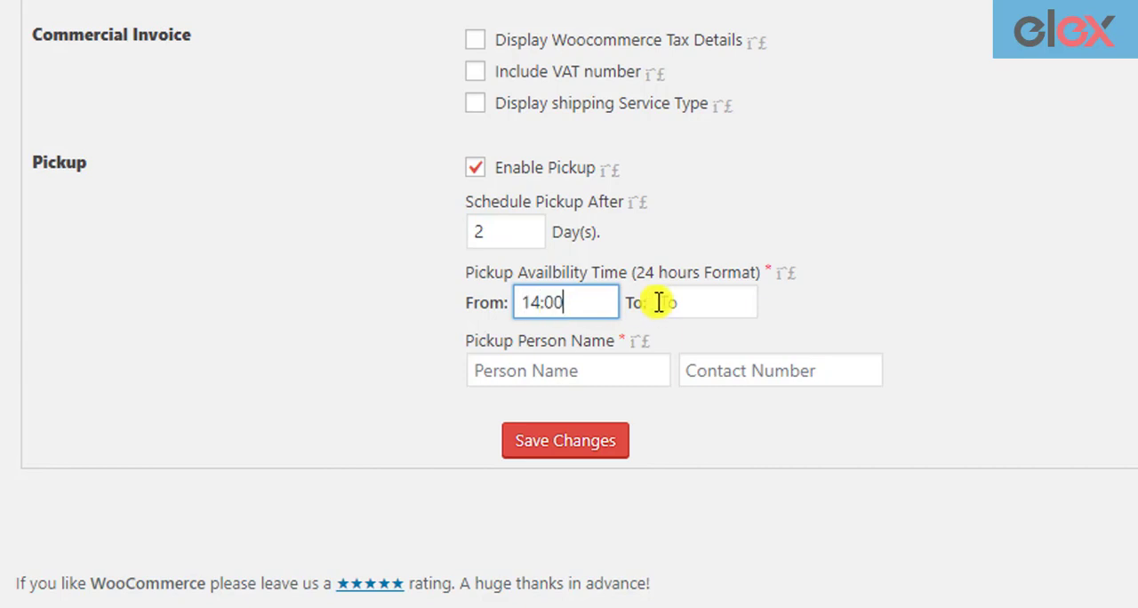
pyautogui.write('23')
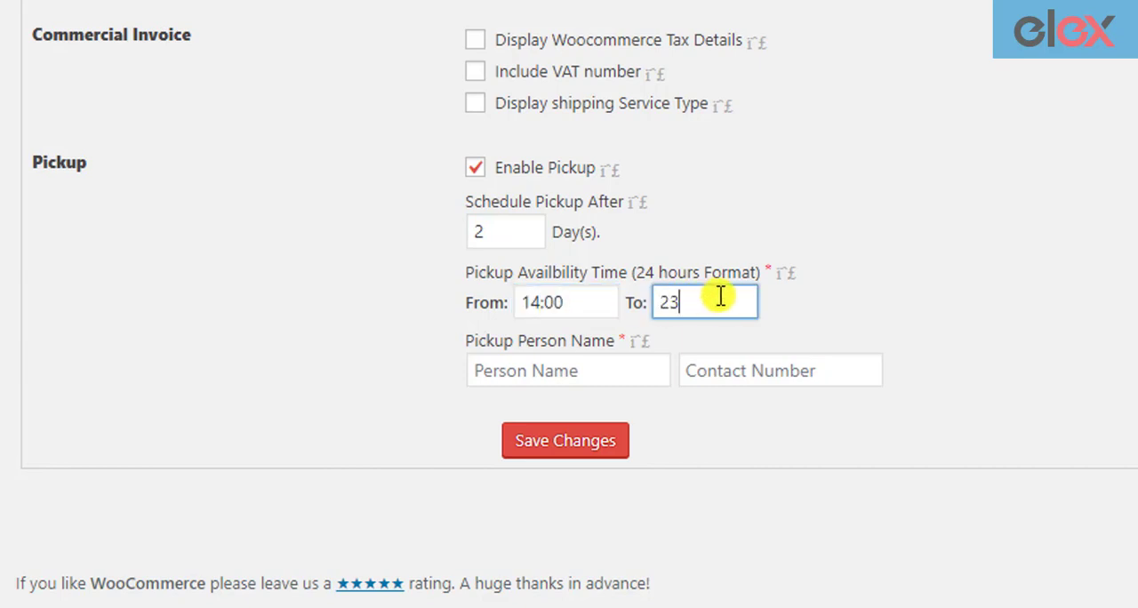
pyautogui.write(':00')
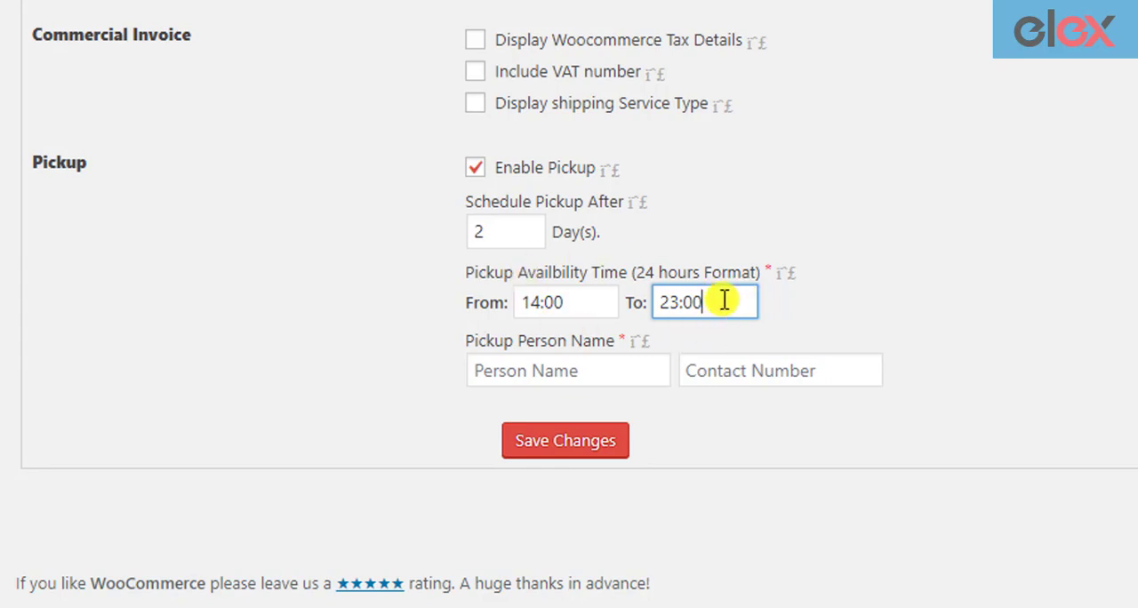
pyautogui.moveTo(762, 327)
pyautogui.write('Ba')
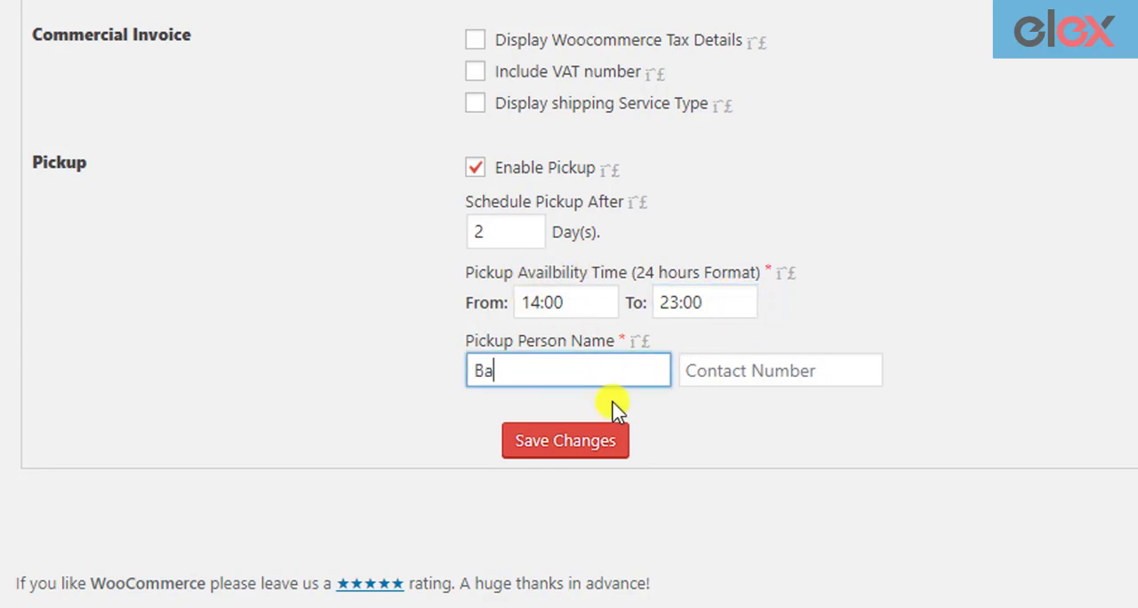
pyautogui.click(779, 370)
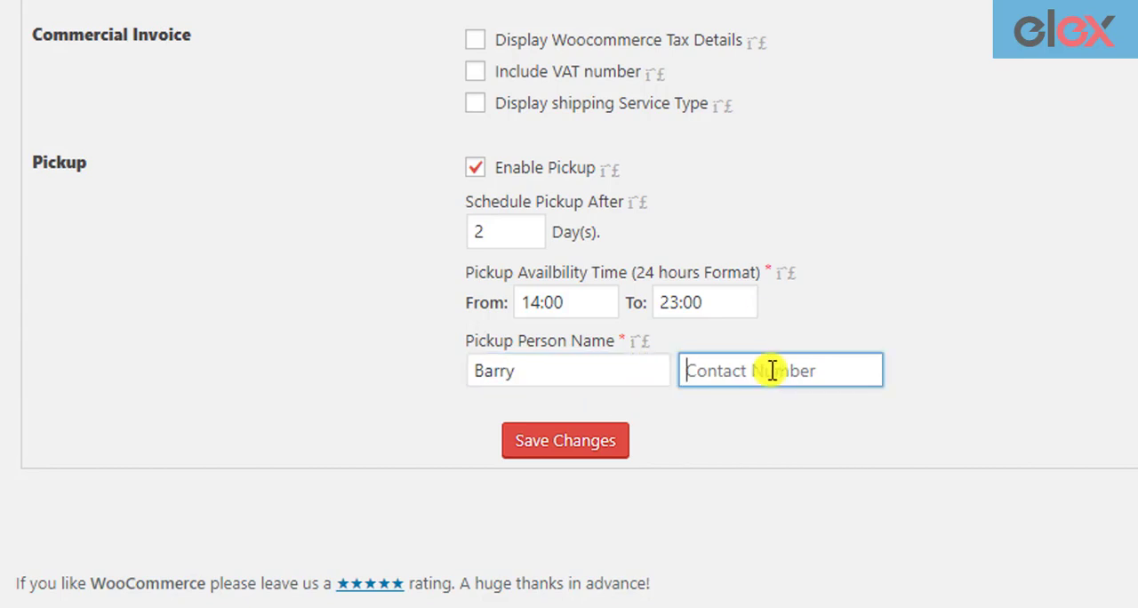
pyautogui.write('11223344')
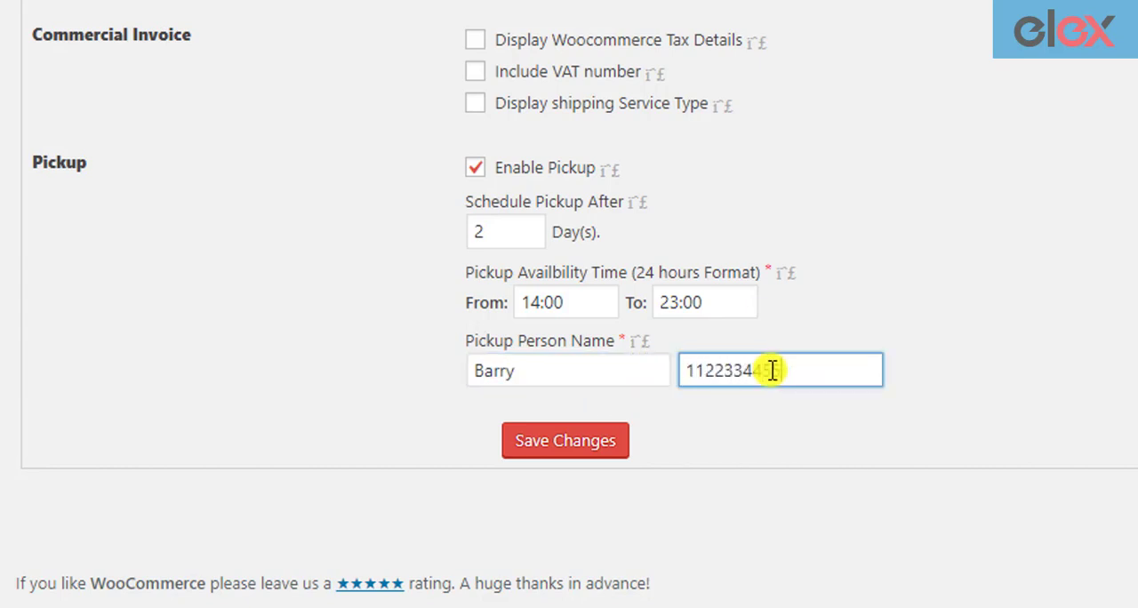
pyautogui.write('55')
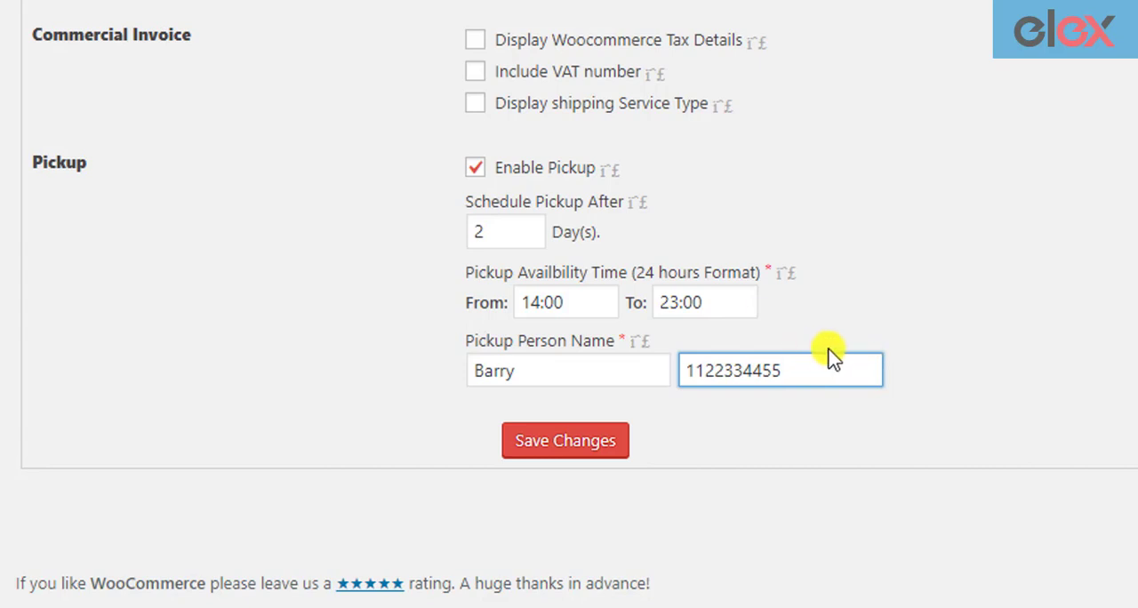
pyautogui.moveTo(644, 421)
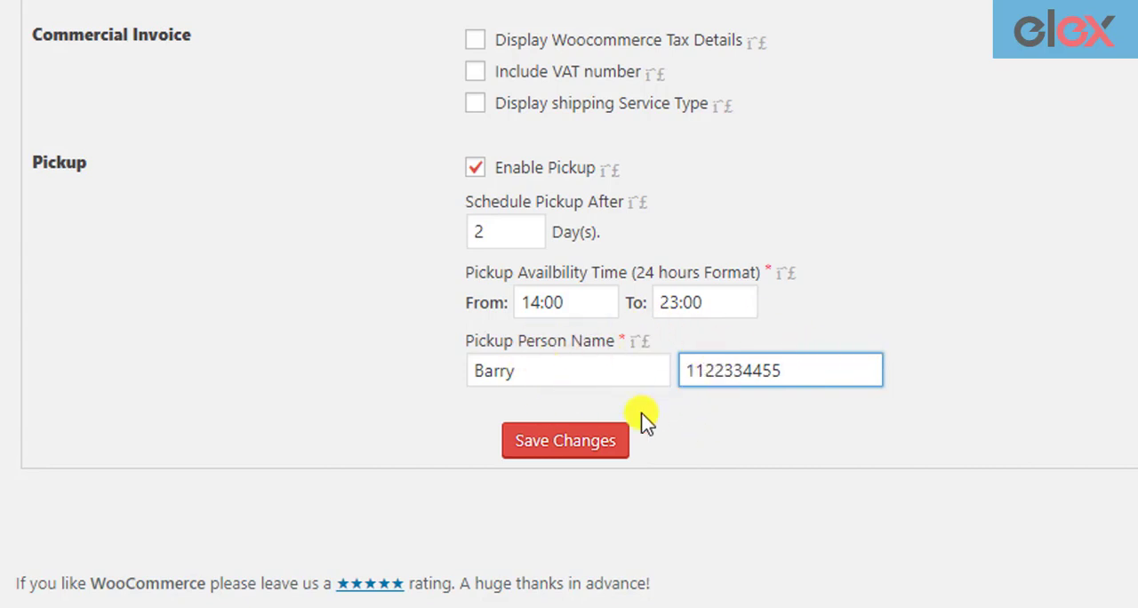
pyautogui.moveTo(747, 409)
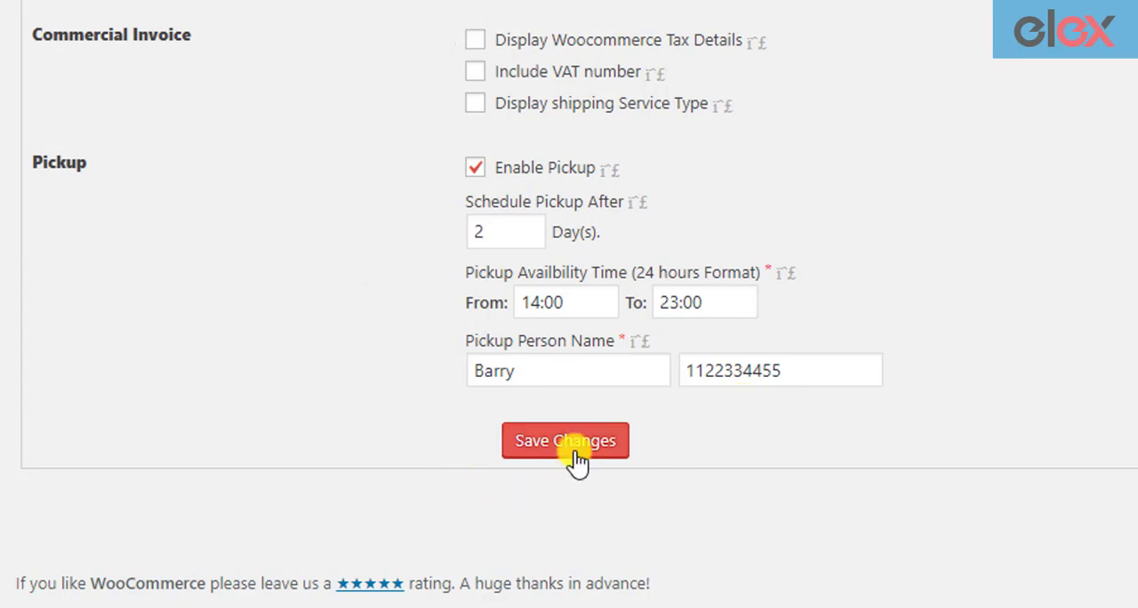
pyautogui.click(565, 441)
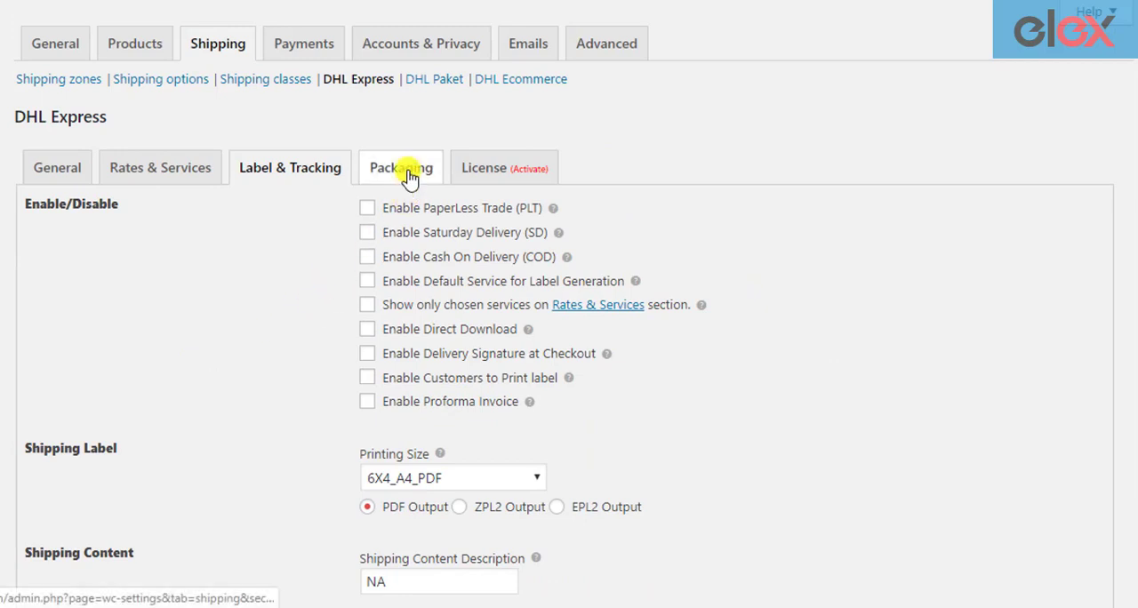
# On the Packaging tab, try the packing method options and settle on Weight based
pyautogui.click(402, 167)
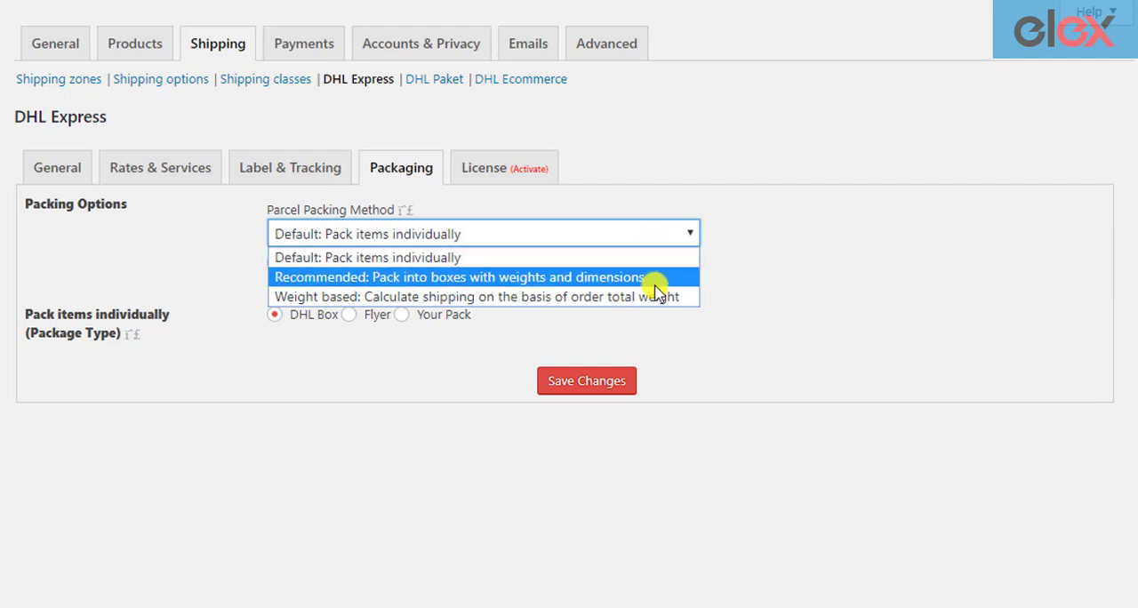
pyautogui.moveTo(658, 240)
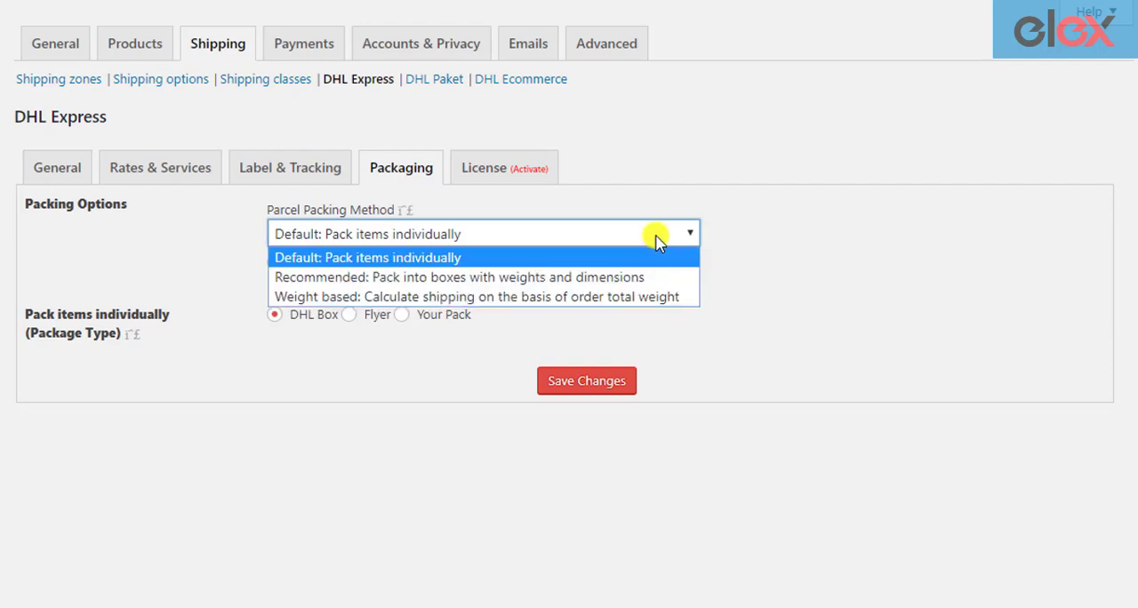
pyautogui.click(479, 277)
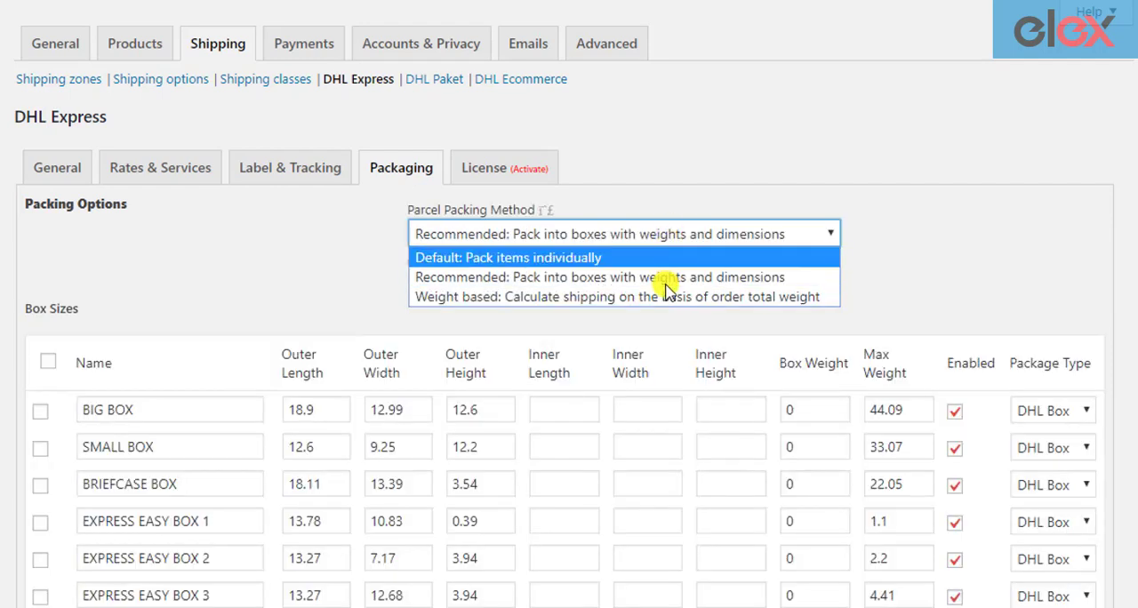
pyautogui.click(624, 295)
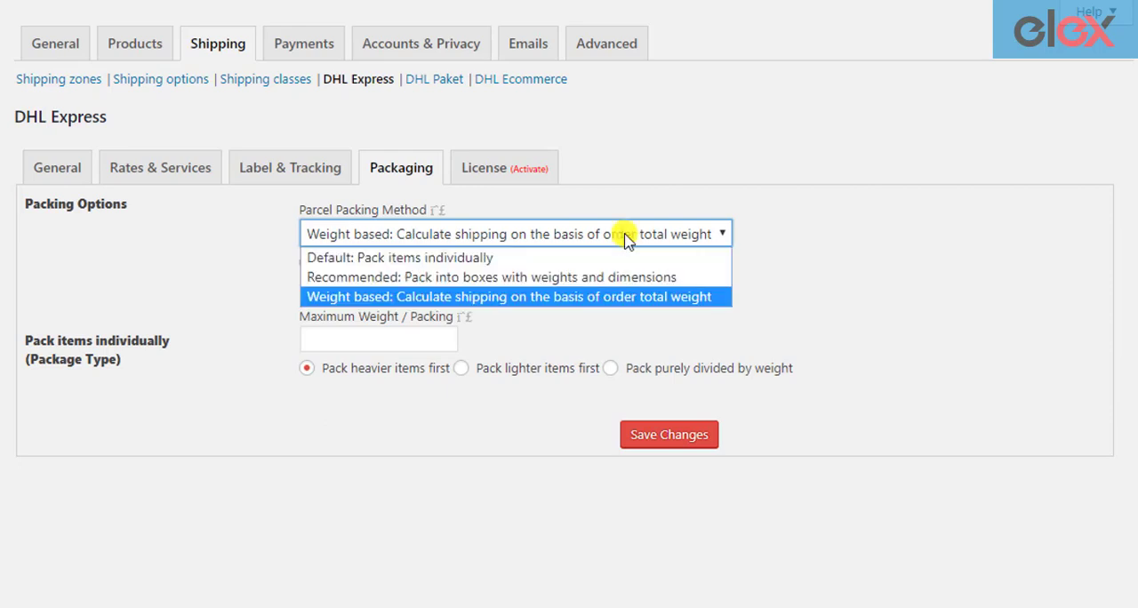
pyautogui.click(423, 256)
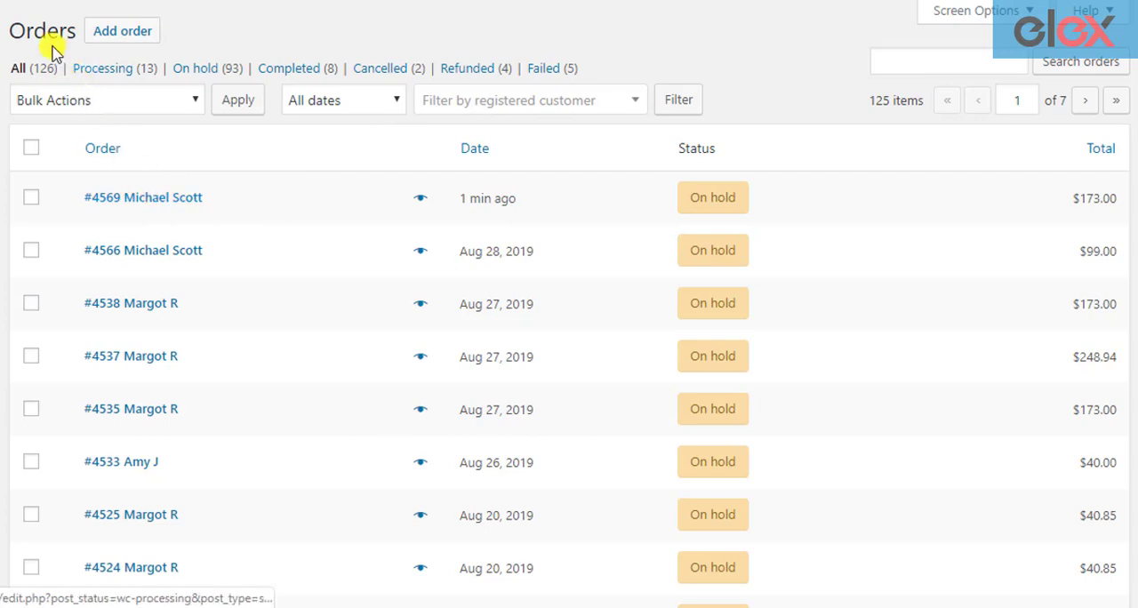
pyautogui.moveTo(149, 197)
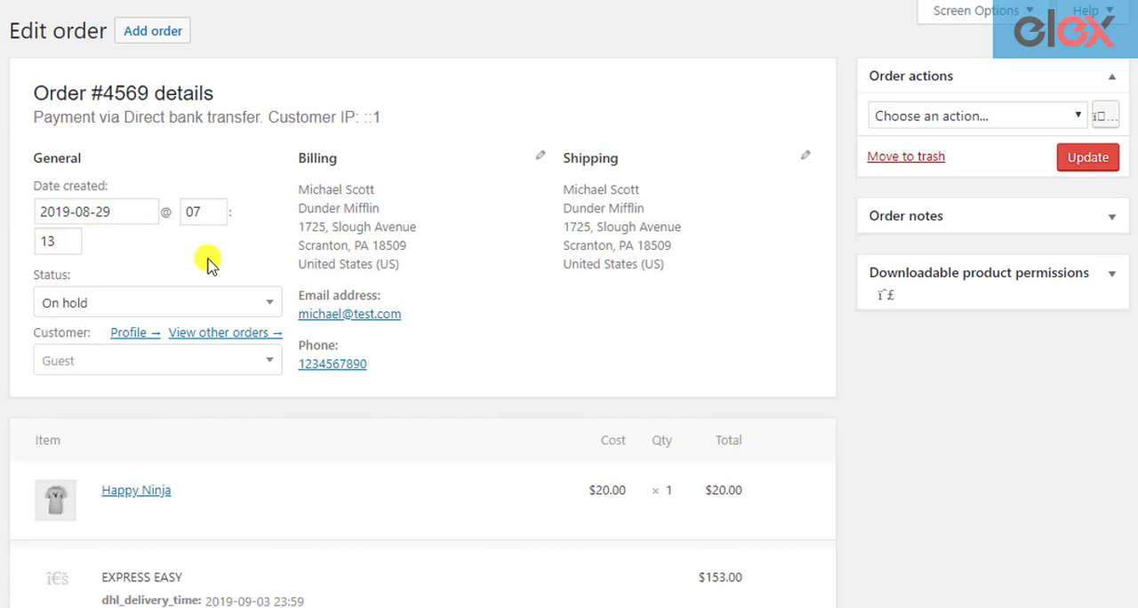
# Generate packages for order #4569, remove the empty custom package and choose EXPRESS EASY
pyautogui.scroll(-3)
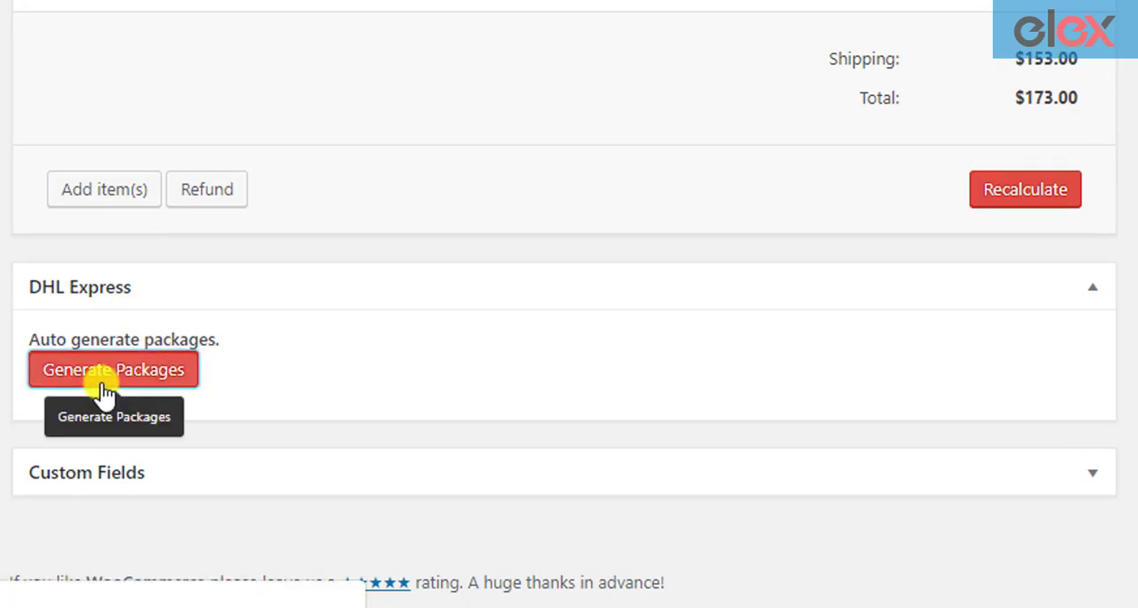
pyautogui.click(112, 370)
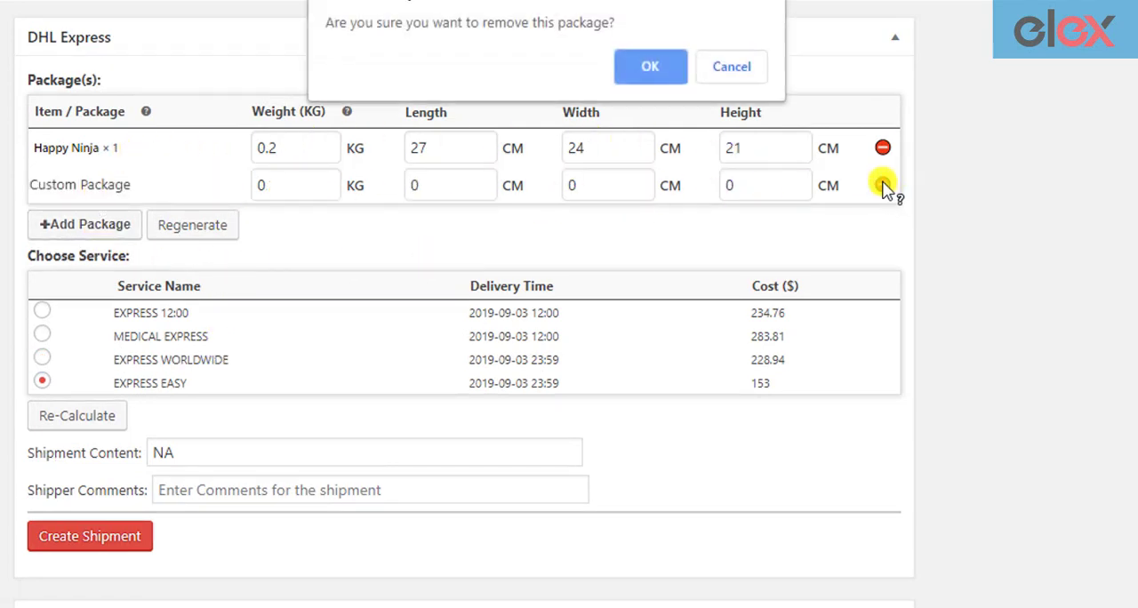
pyautogui.click(651, 68)
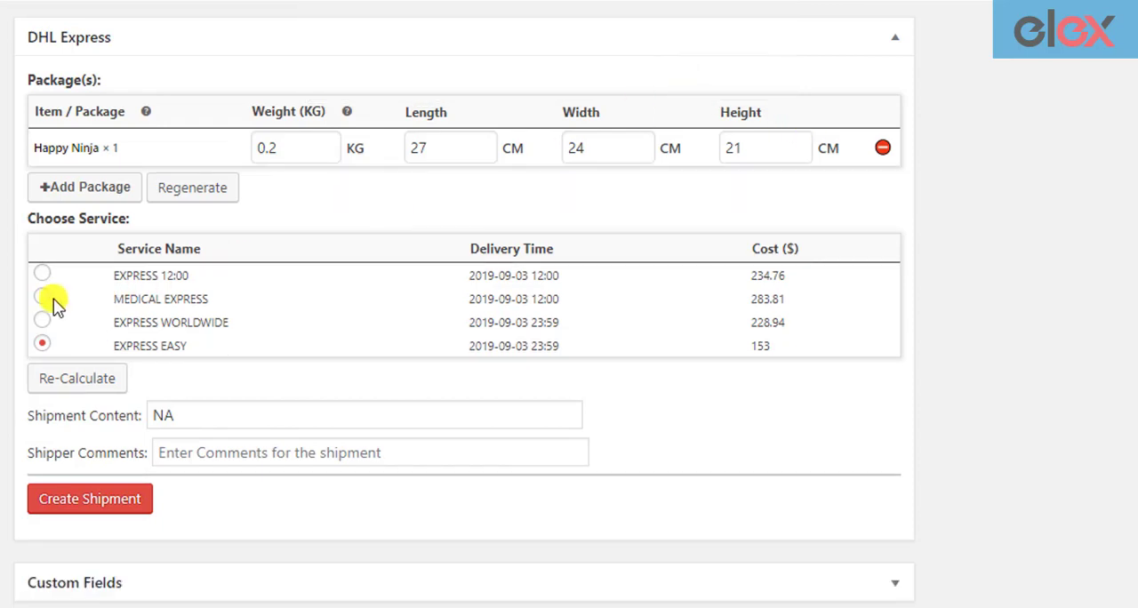
pyautogui.click(43, 274)
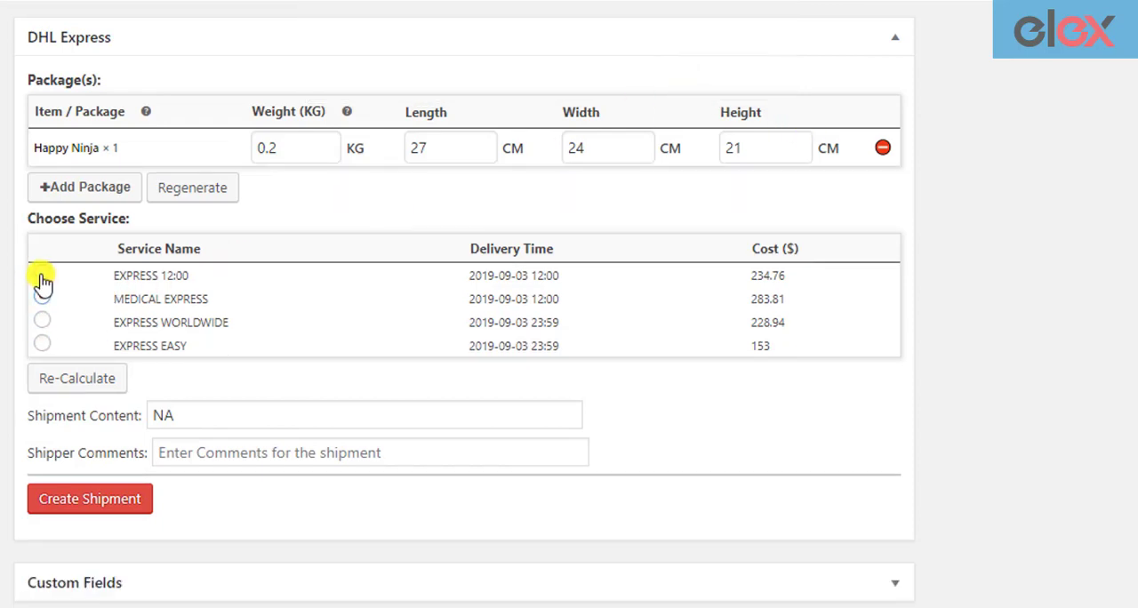
pyautogui.click(43, 343)
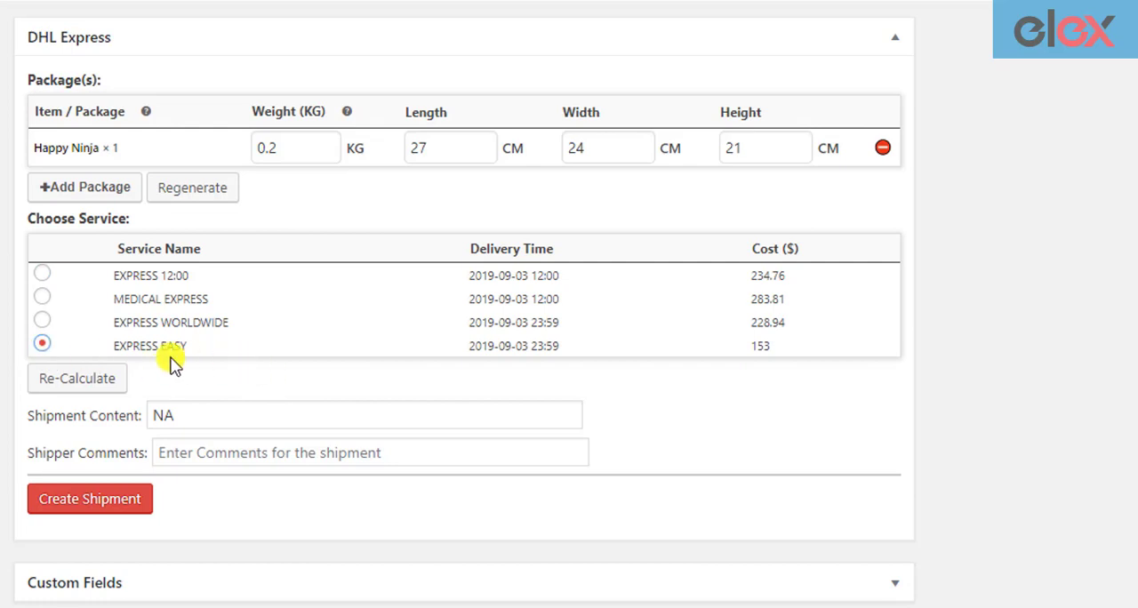
pyautogui.moveTo(151, 406)
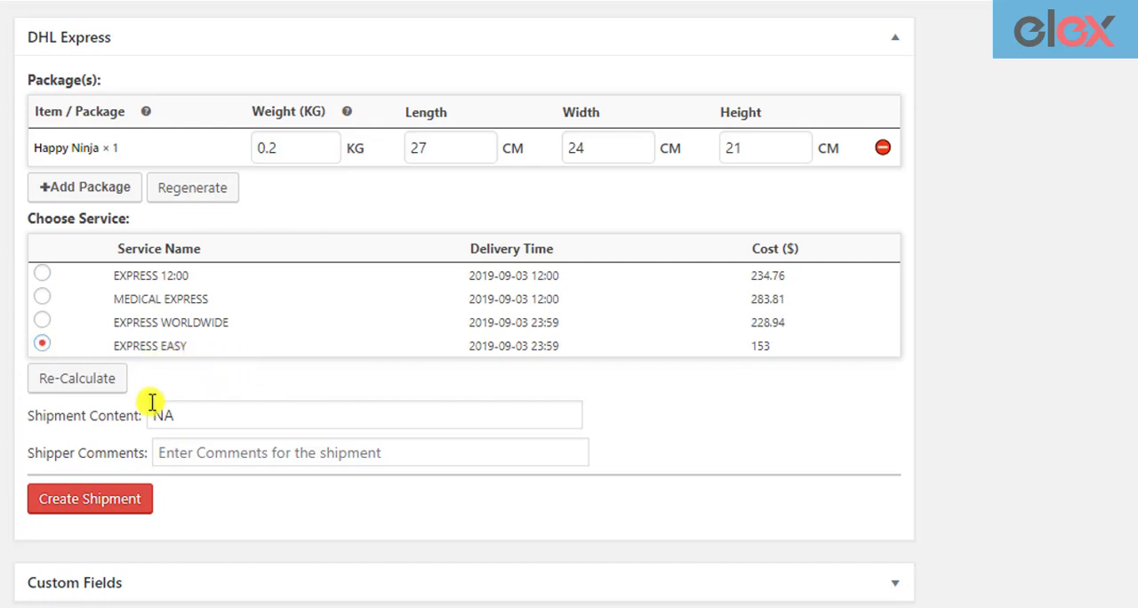
pyautogui.moveTo(113, 444)
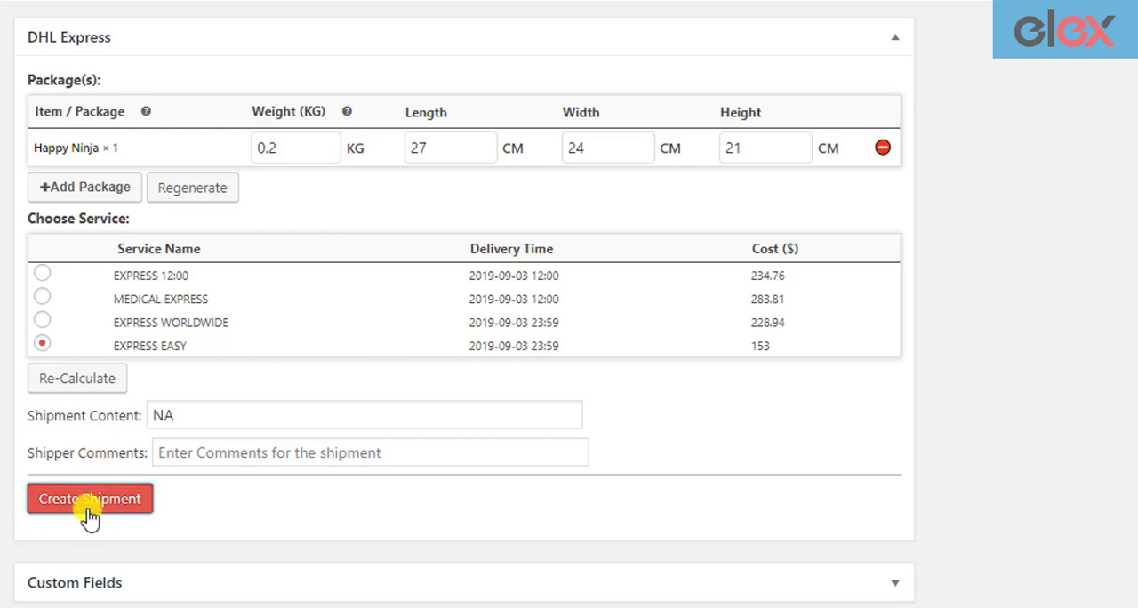
# Create the DHL shipment for order #4569 and book a pickup request, checking the confirmation number
pyautogui.click(89, 498)
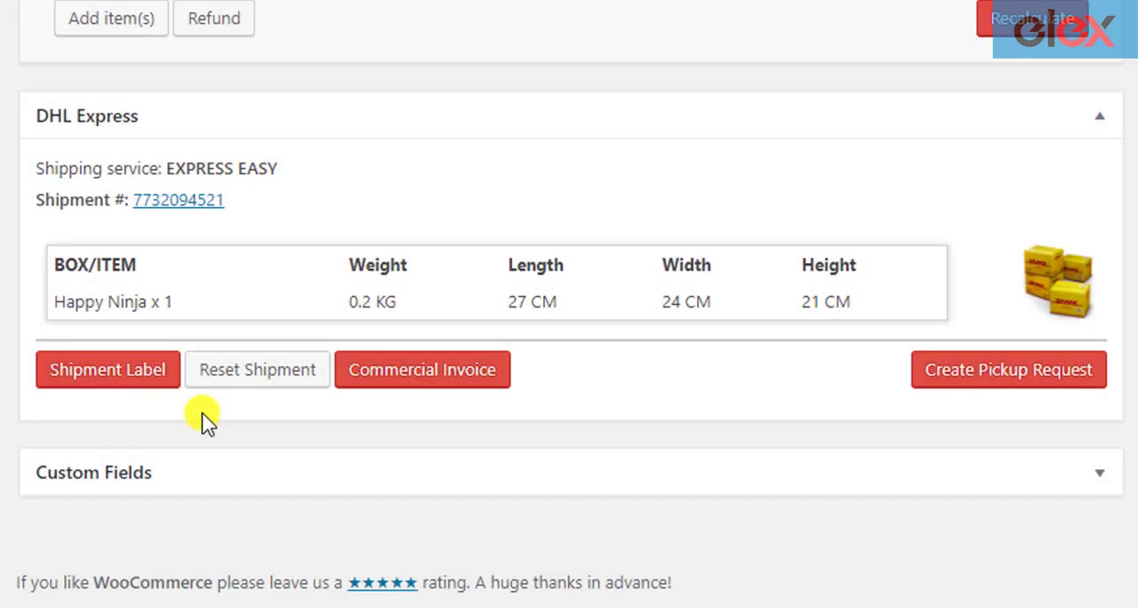
pyautogui.moveTo(318, 187)
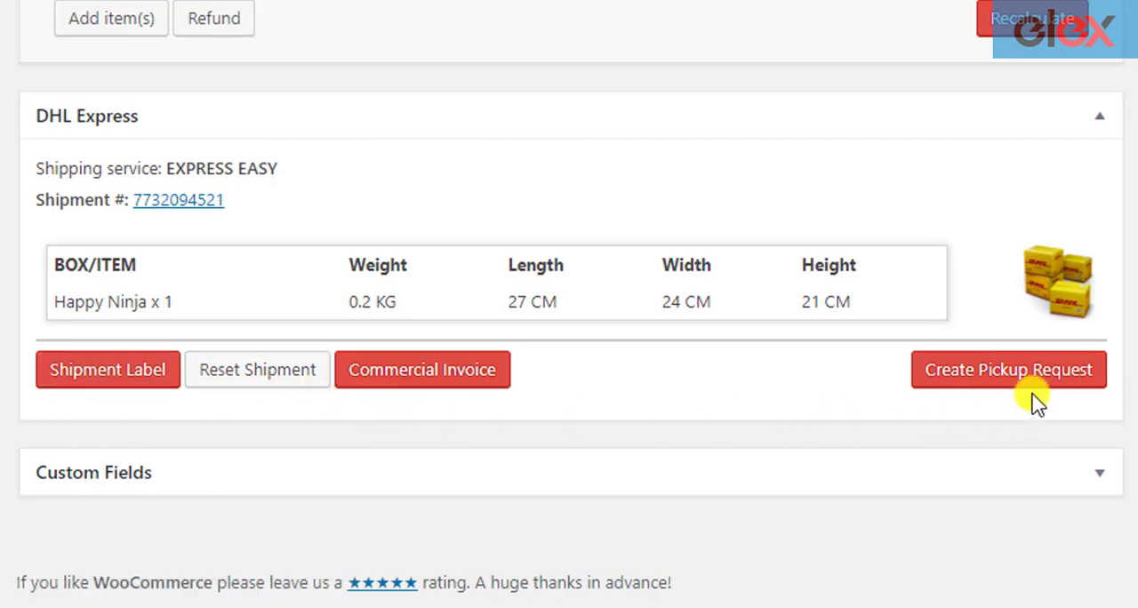
pyautogui.moveTo(1008, 370)
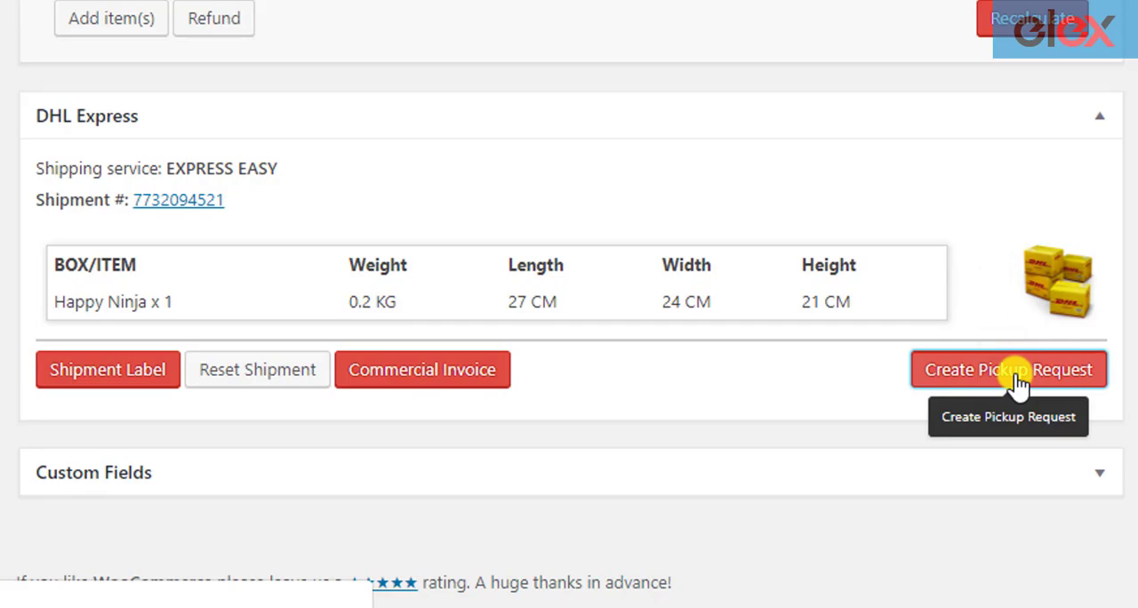
pyautogui.click(1008, 370)
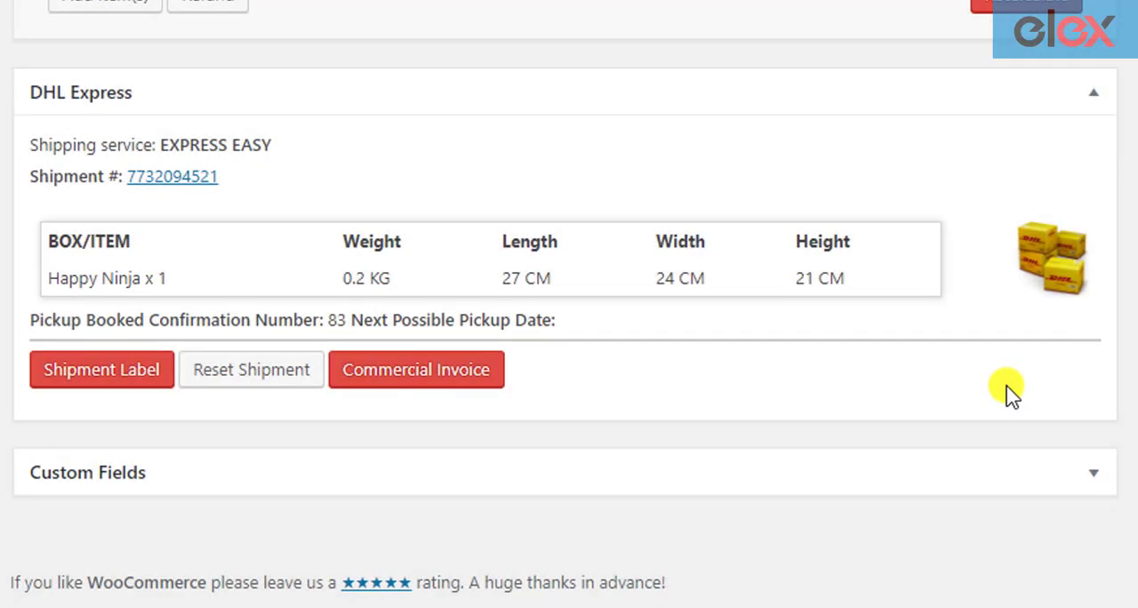
pyautogui.moveTo(320, 347)
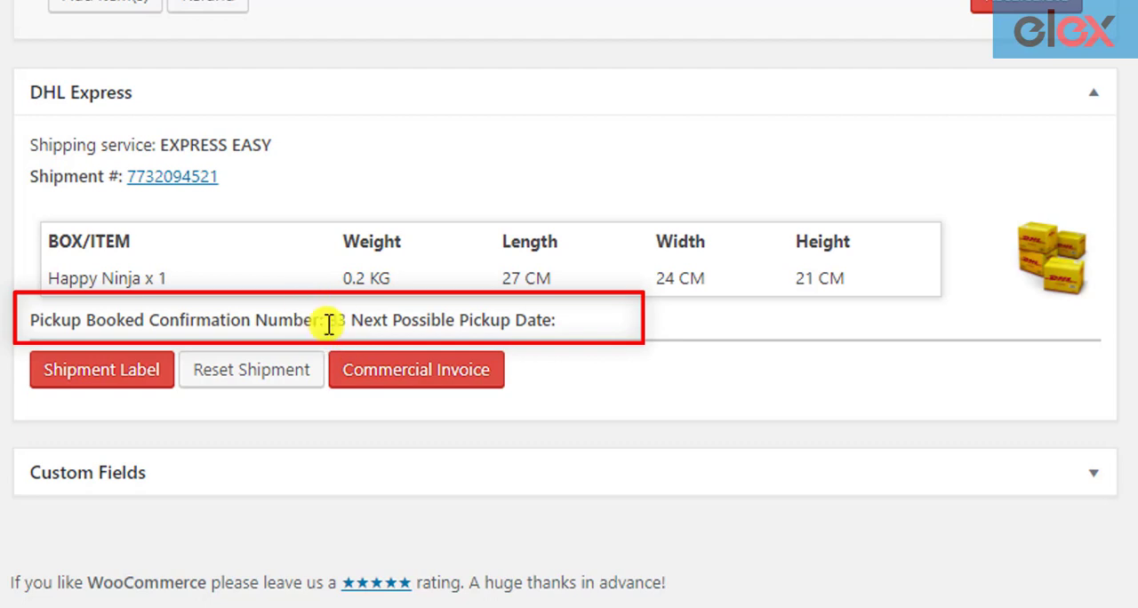
pyautogui.moveTo(569, 329)
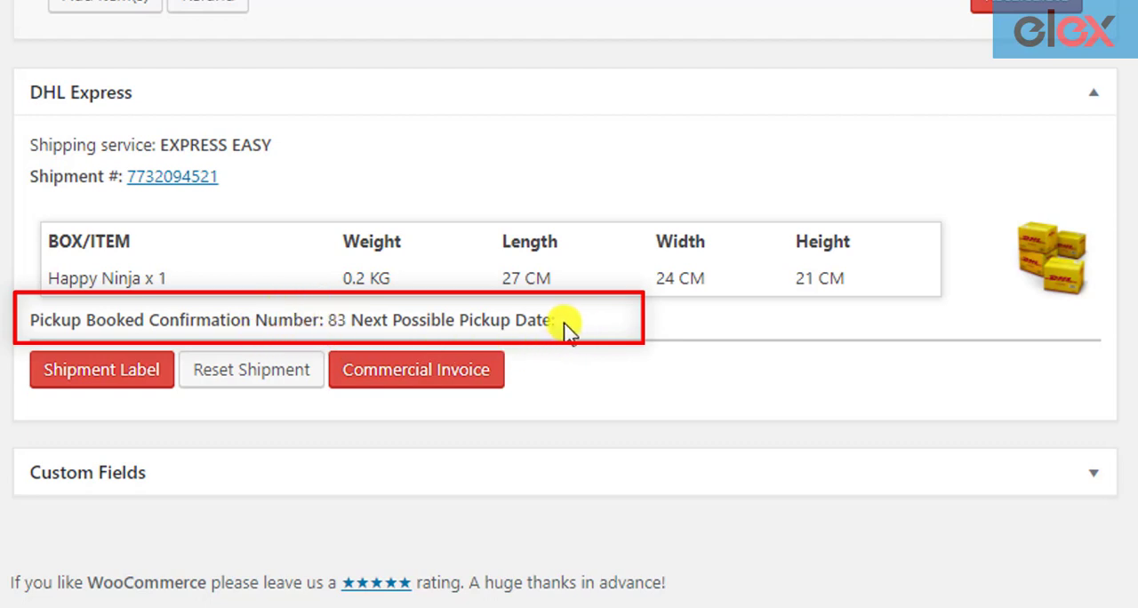
pyautogui.doubleClick(448, 320)
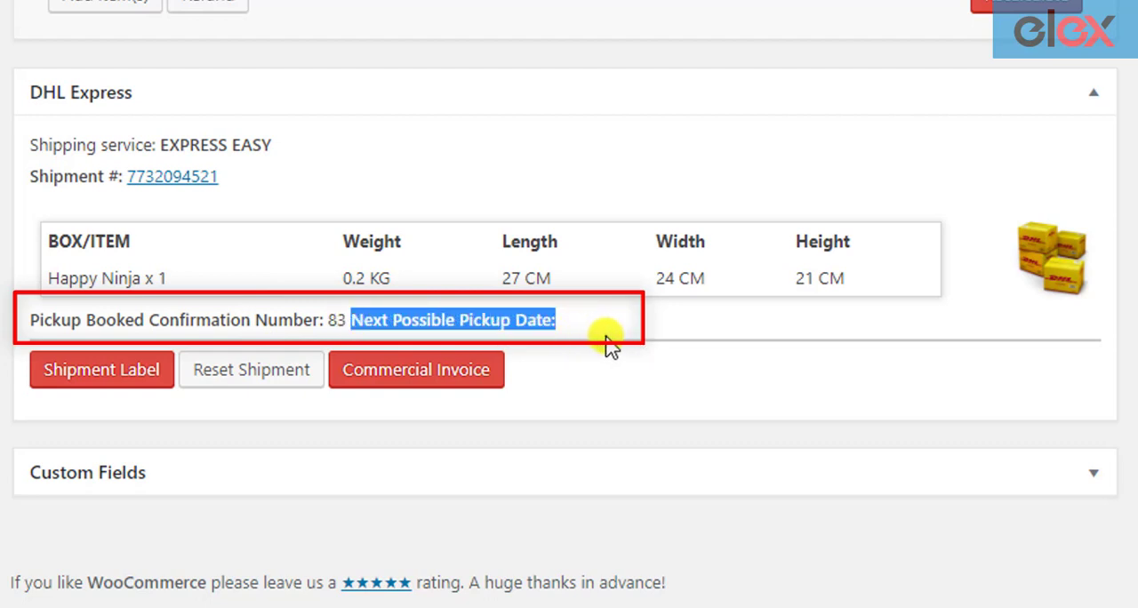
pyautogui.click(608, 346)
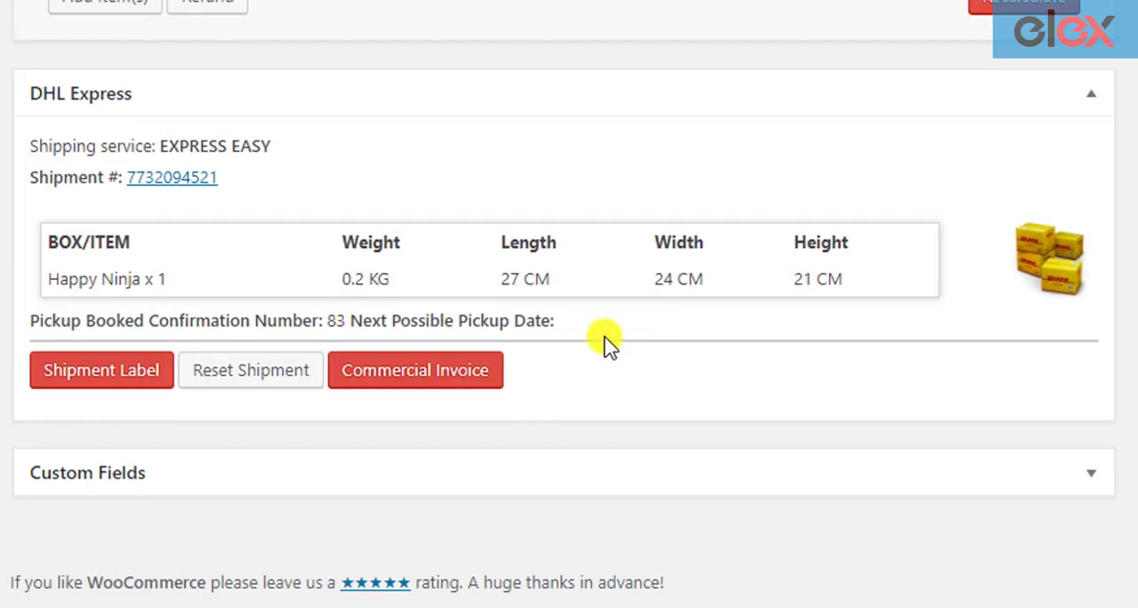
pyautogui.scroll(3)
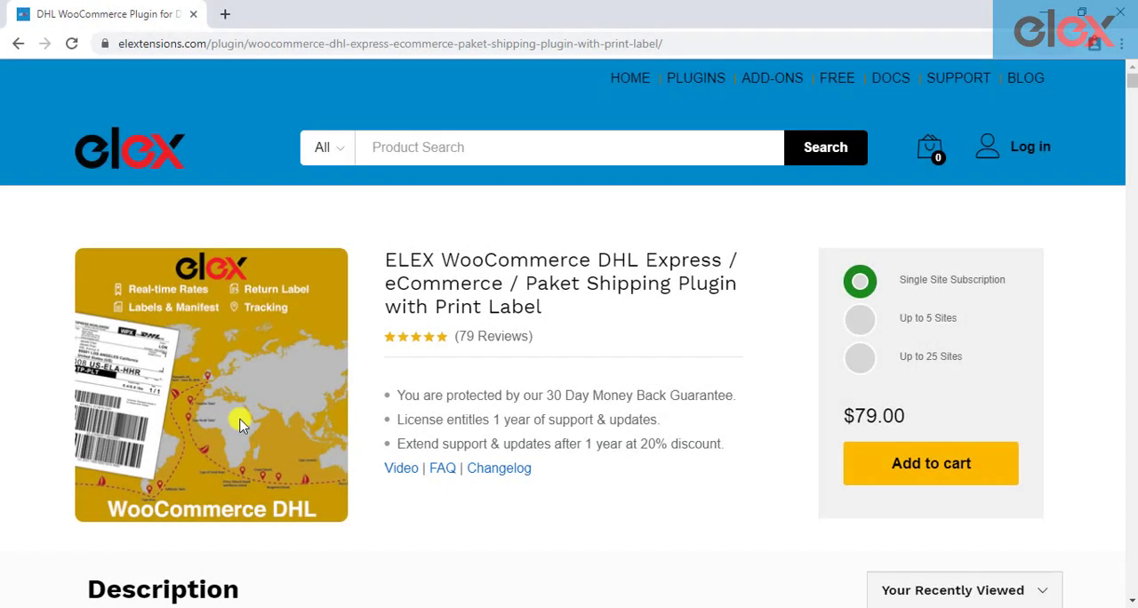
pyautogui.moveTo(363, 358)
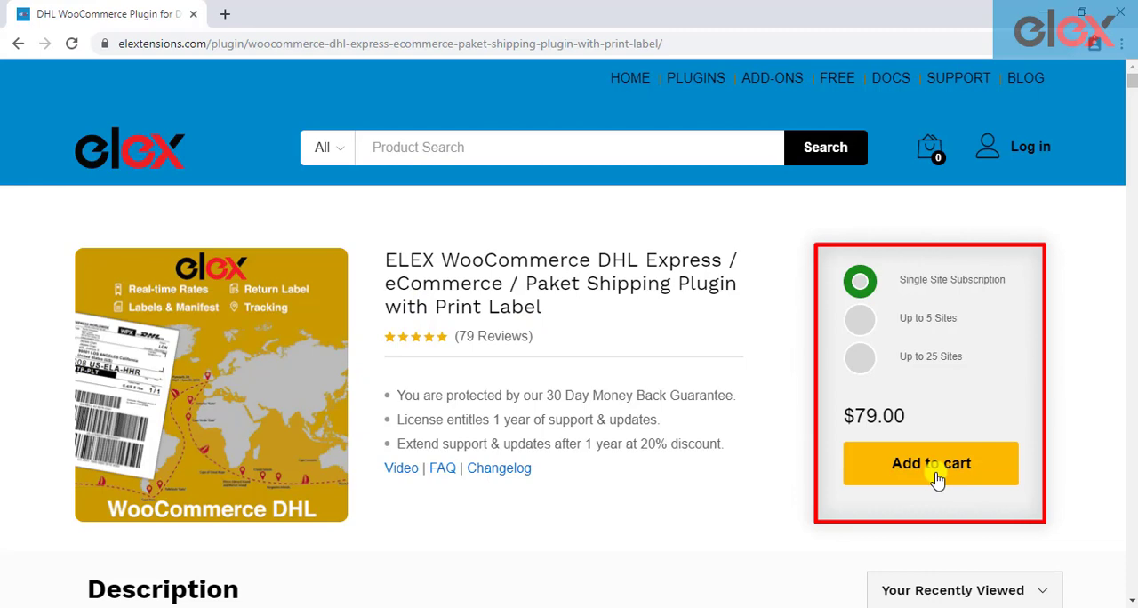
# Scroll through the ELEX DHL plugin product page description on elextensions.com
pyautogui.scroll(-3)
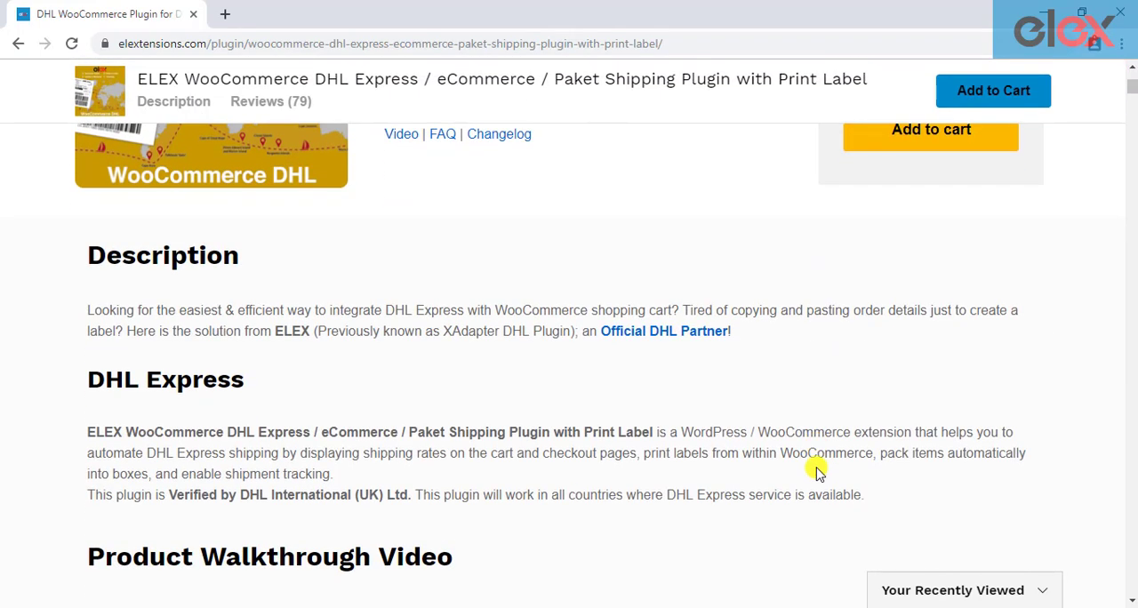
pyautogui.scroll(-3)
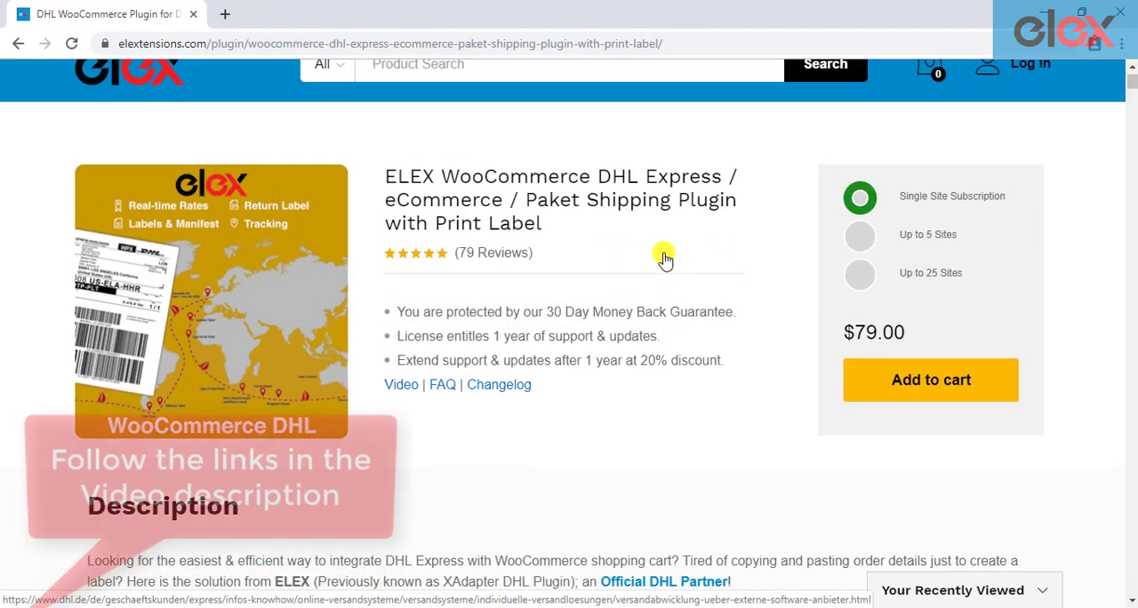
pyautogui.scroll(3)
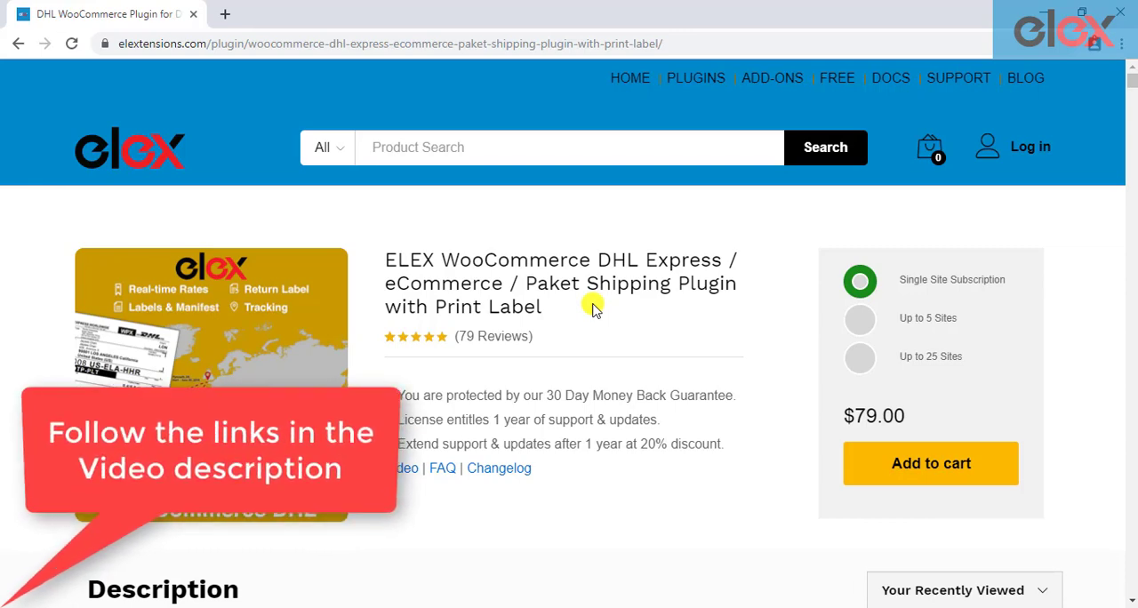